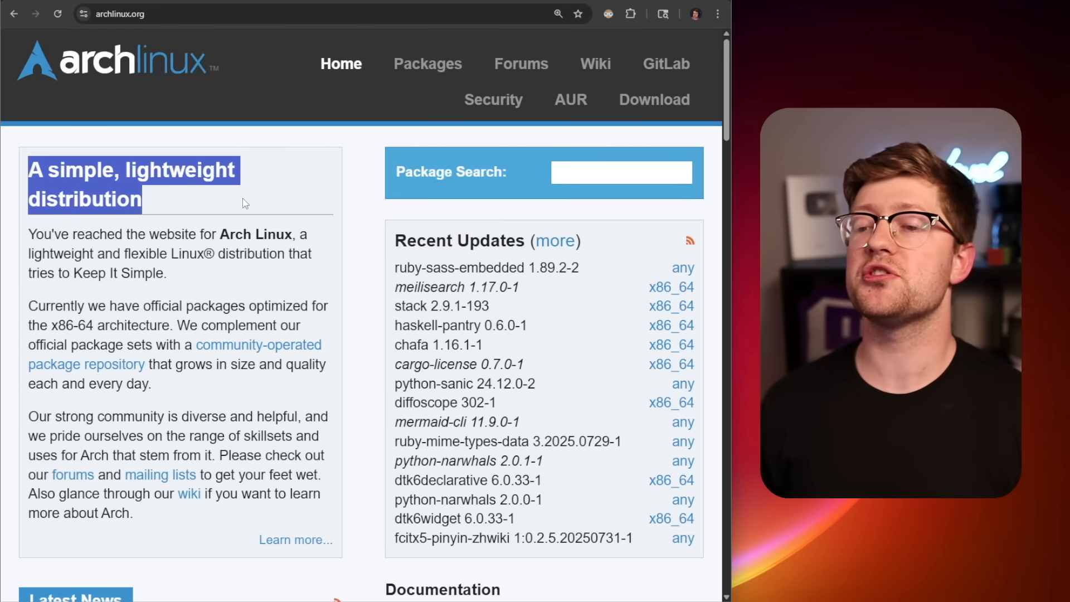
# - Deselect the Arch Linux home page heading and switch to the BleepingComputer AUR malware article
pyautogui.click(202, 208)
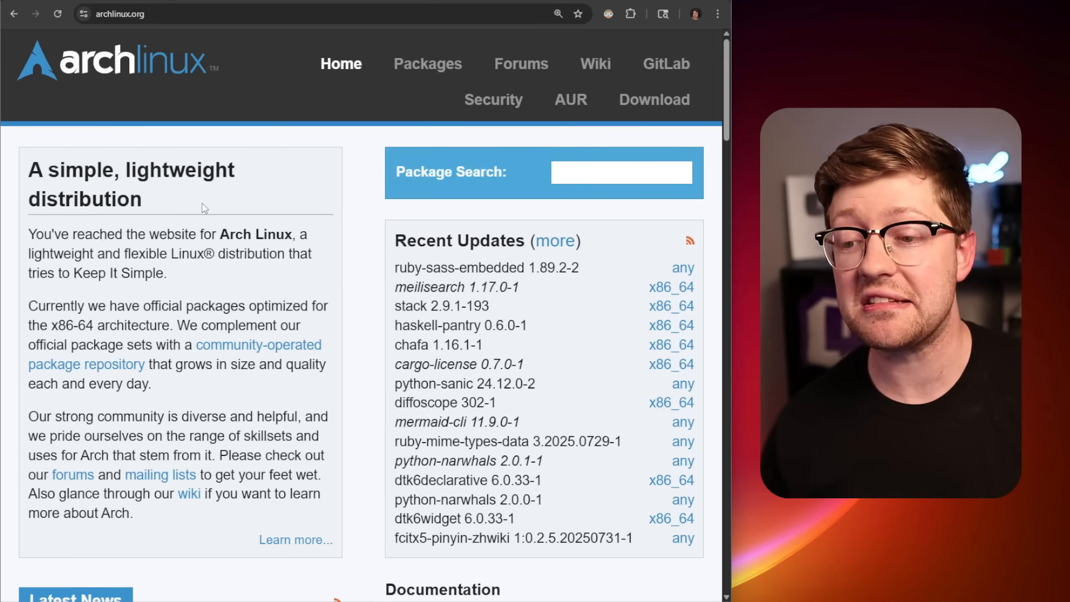
pyautogui.moveTo(173, 212)
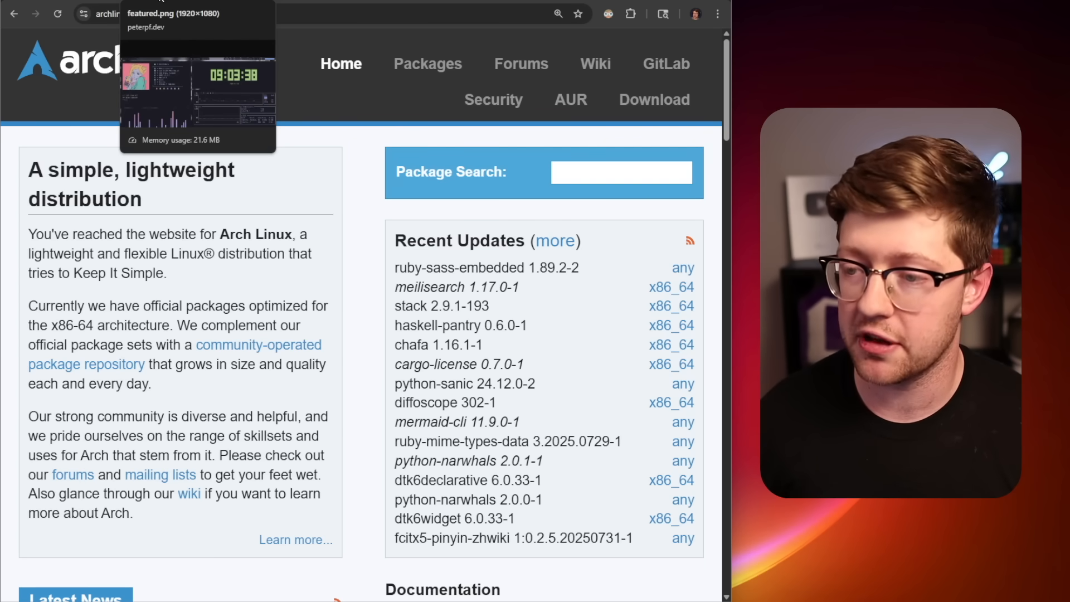
pyautogui.click(197, 79)
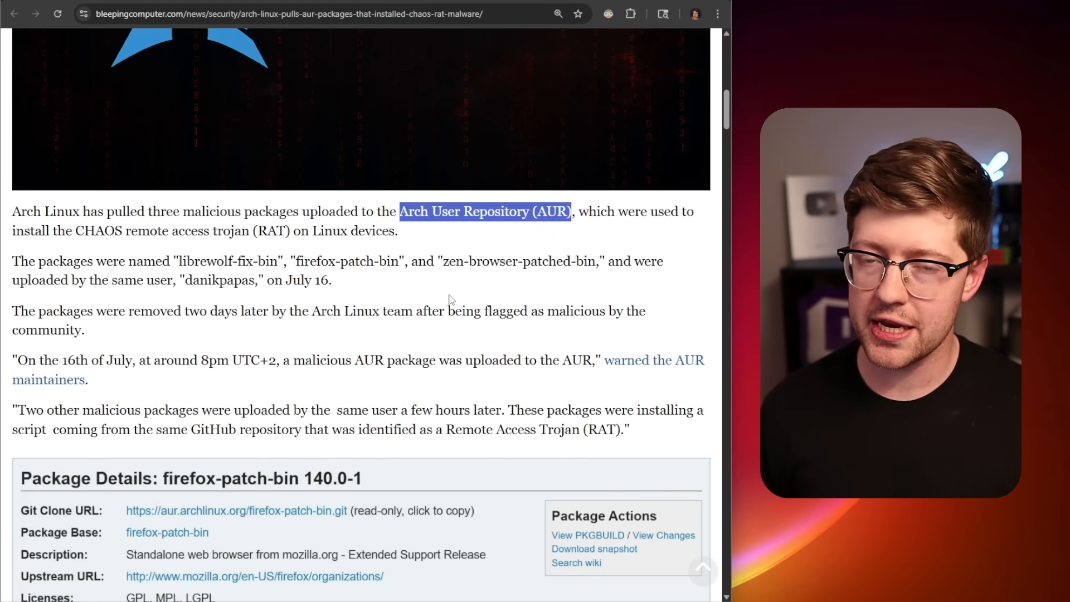
pyautogui.click(401, 244)
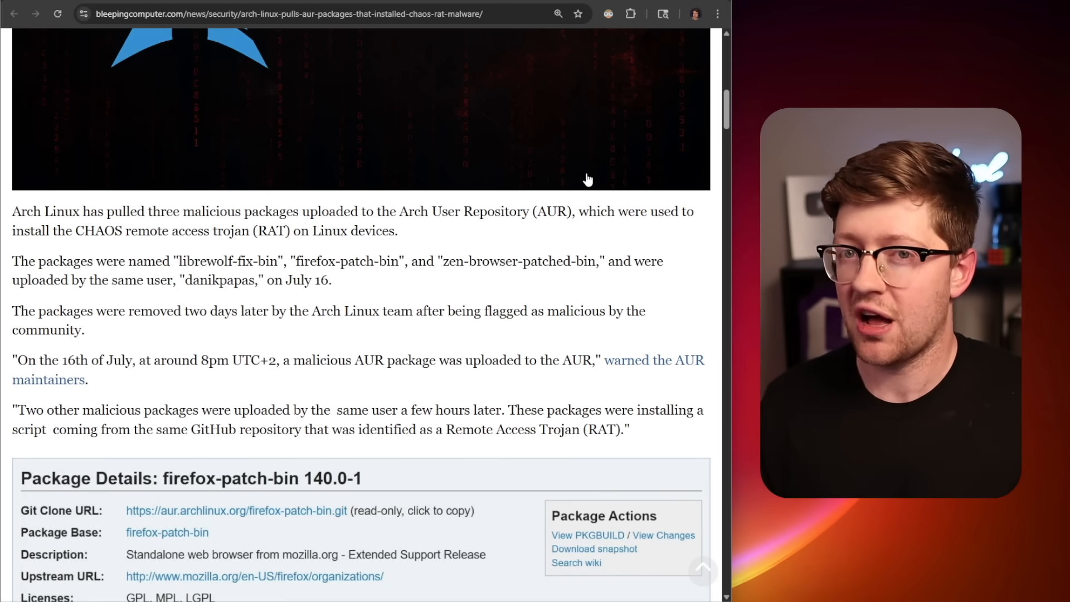
pyautogui.moveTo(541, 250)
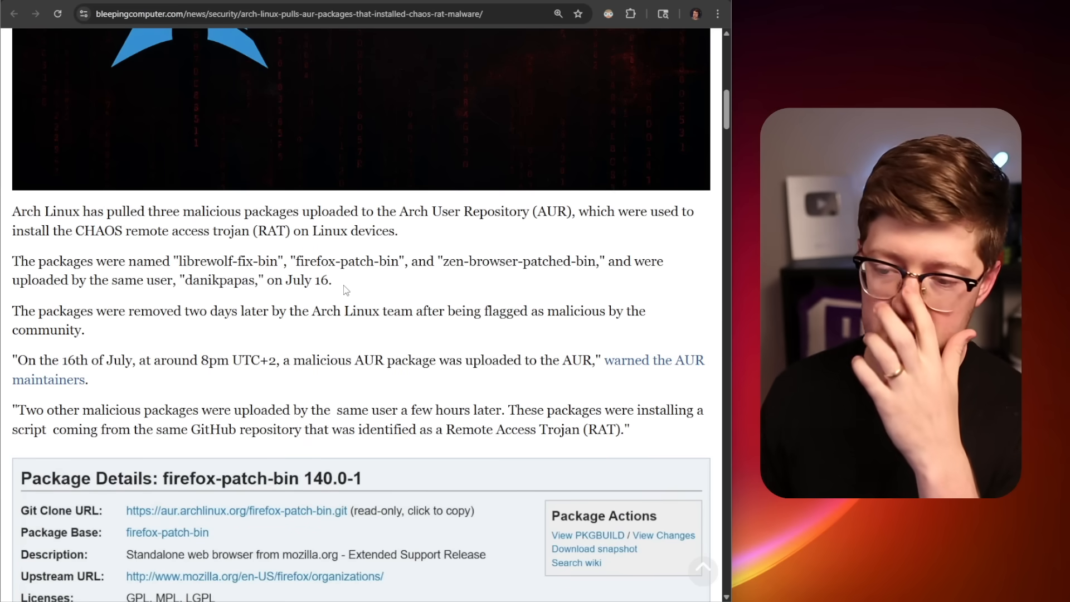
# - Highlight the librewolf-fix-bin and other package names, and the date in the quoted warning
pyautogui.doubleClick(229, 261)
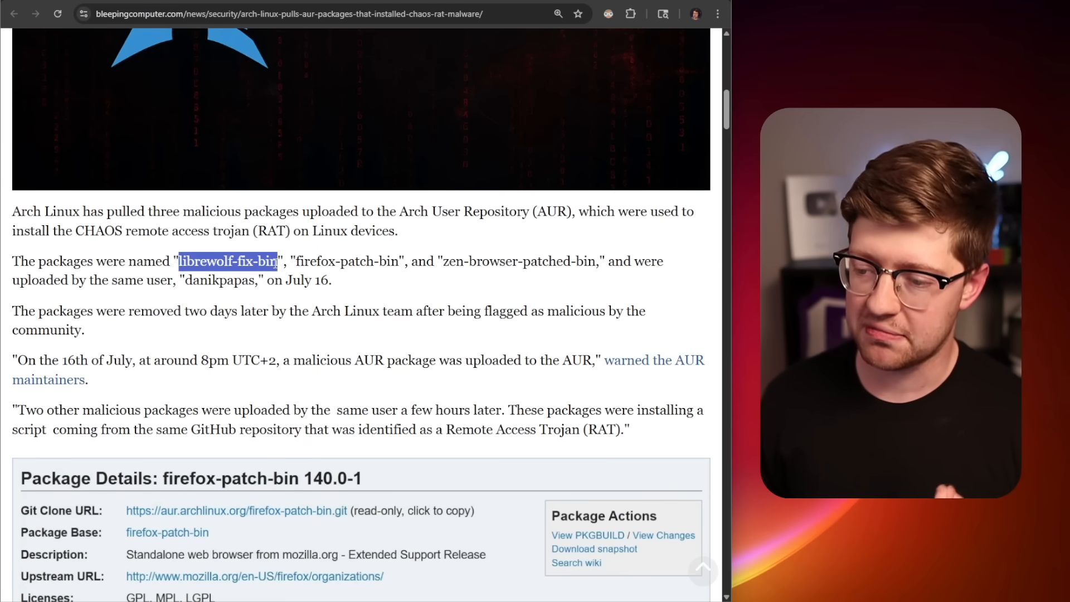
pyautogui.doubleClick(452, 261)
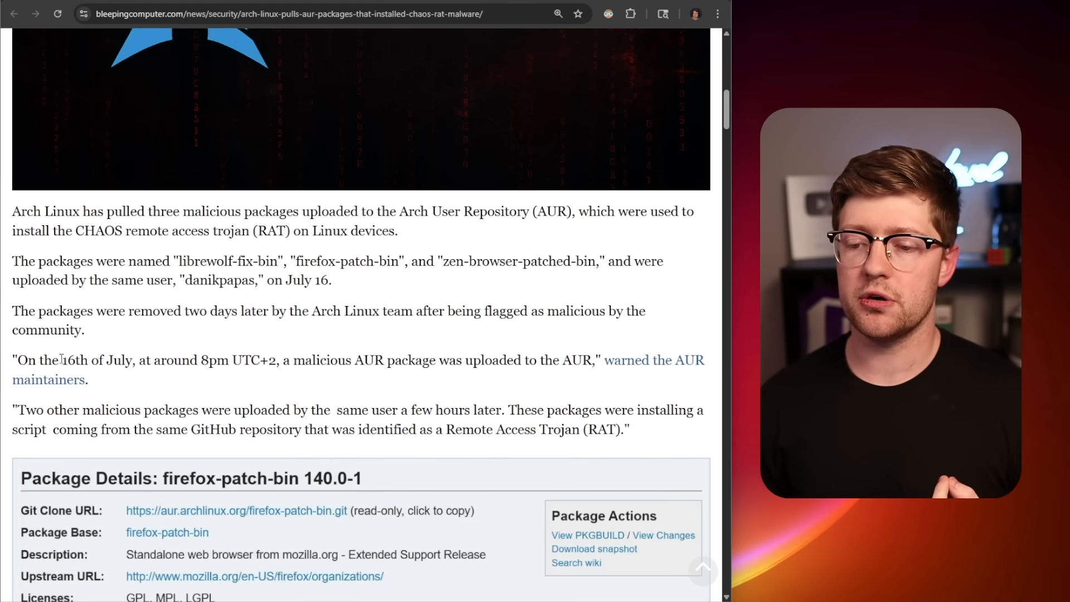
pyautogui.doubleClick(229, 359)
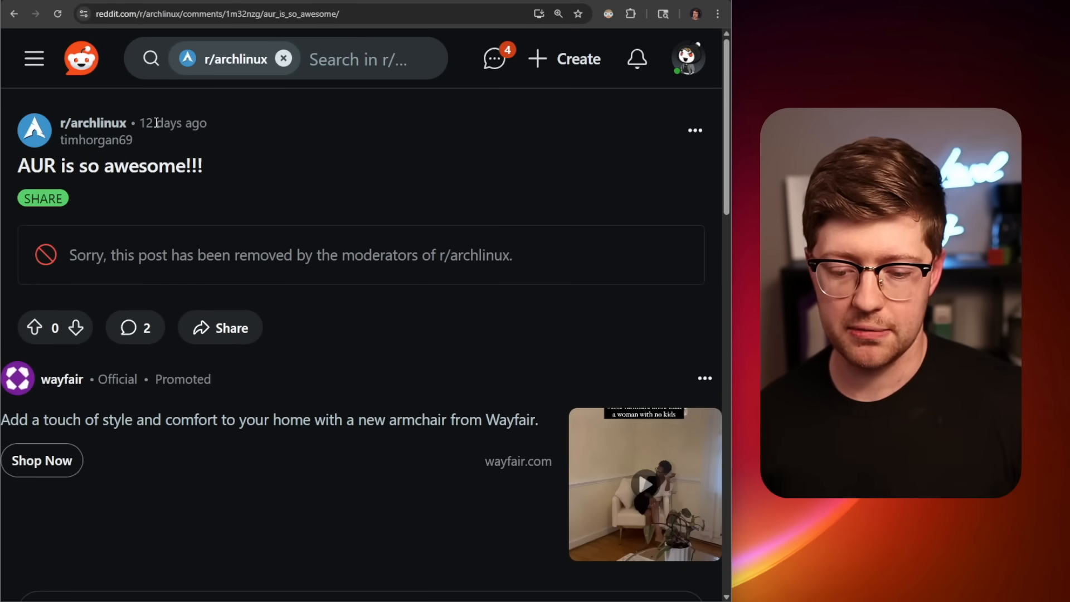
pyautogui.moveTo(140, 149)
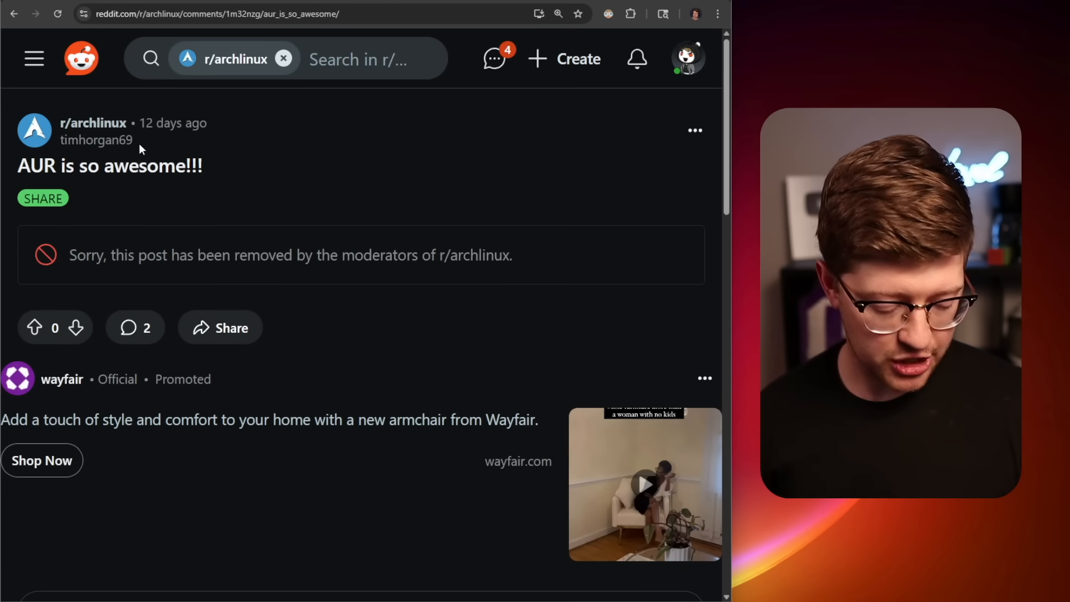
pyautogui.moveTo(170, 157)
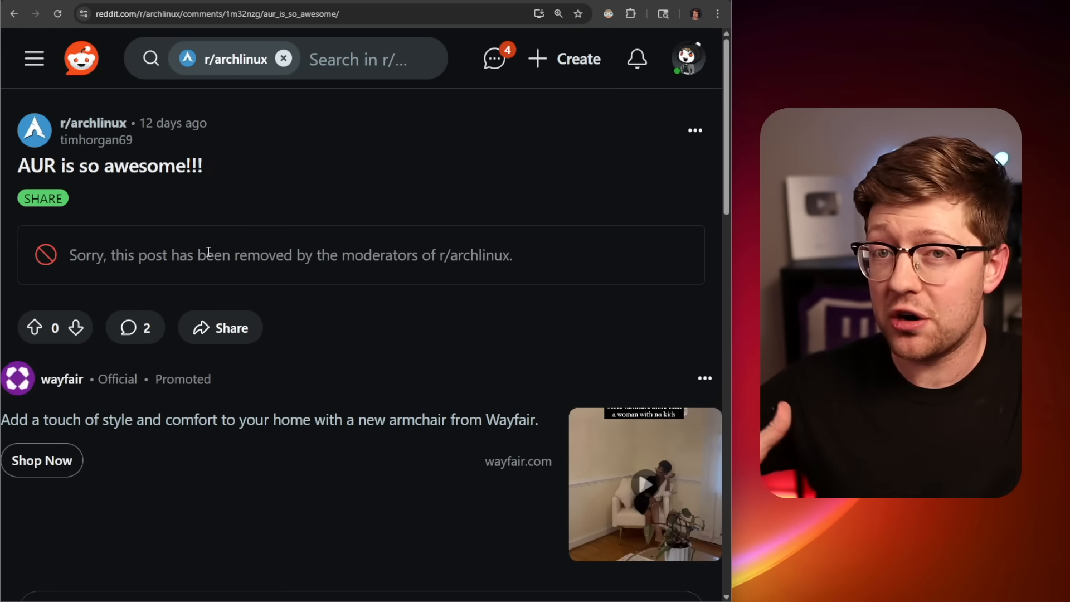
# - Scroll to the first comment and highlight the main.py GitHub link and systemd-initd file name
pyautogui.scroll(-3)
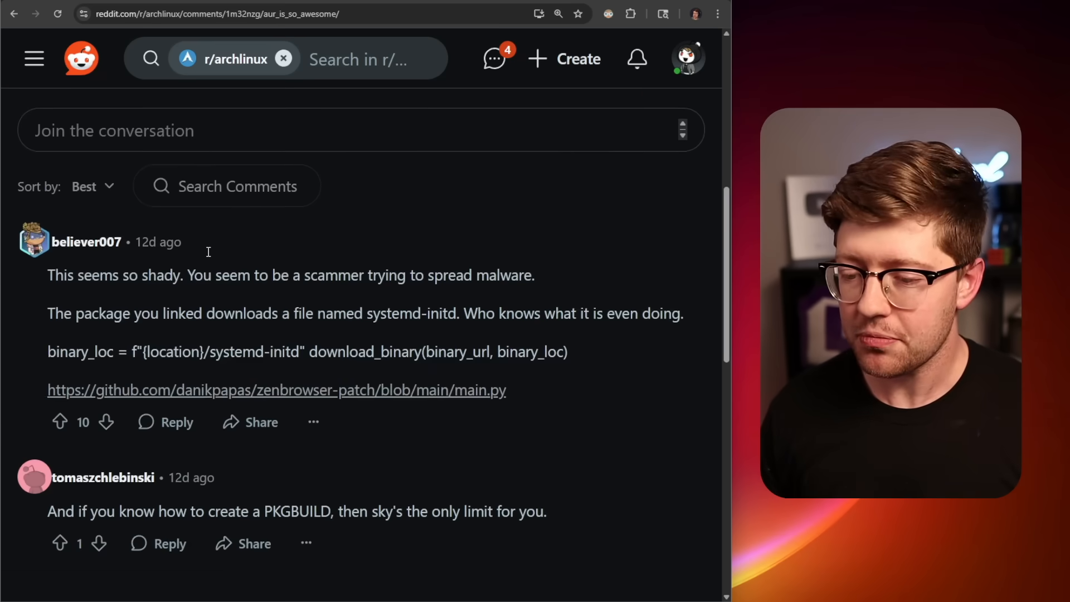
pyautogui.scroll(-3)
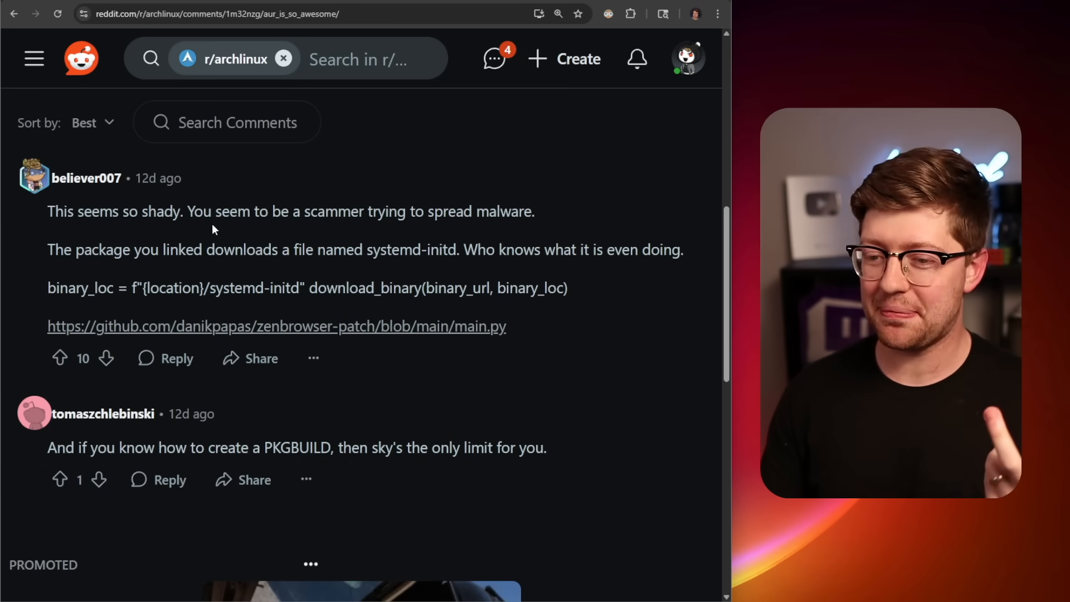
pyautogui.moveTo(485, 328)
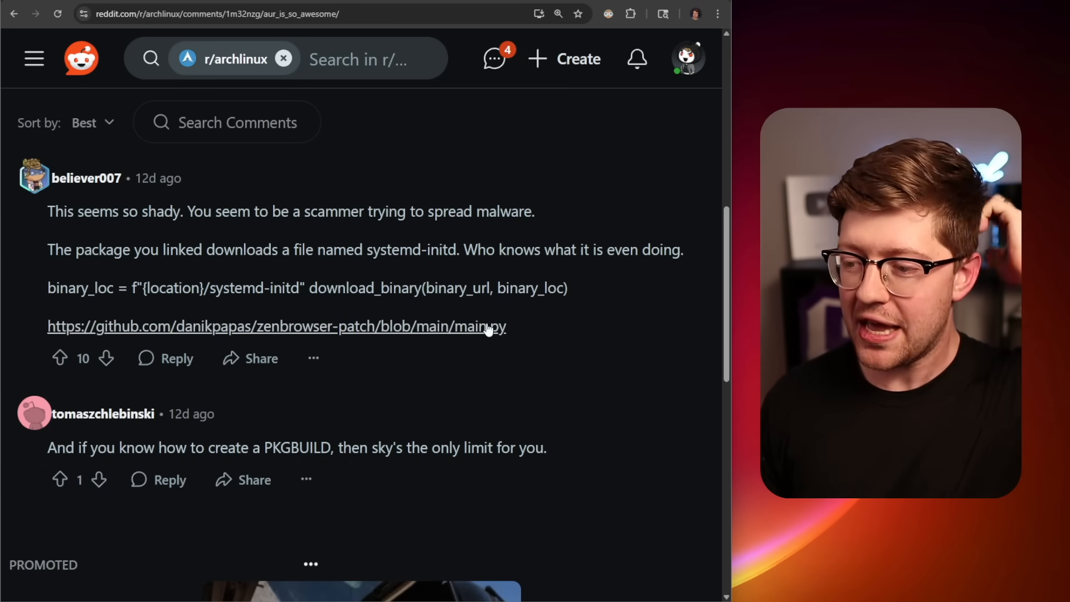
pyautogui.doubleClick(79, 288)
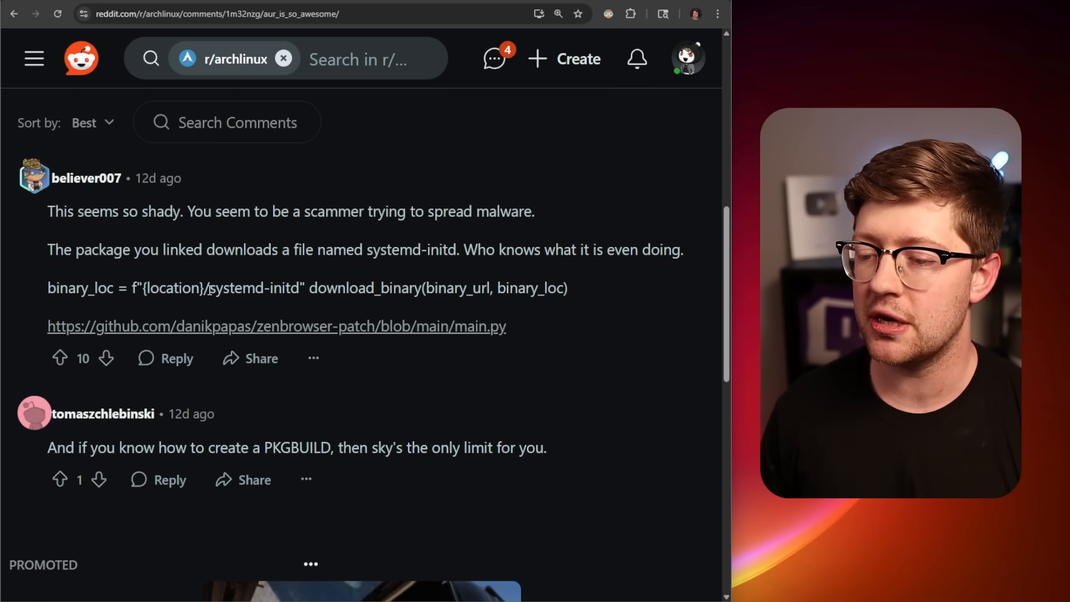
pyautogui.doubleClick(255, 287)
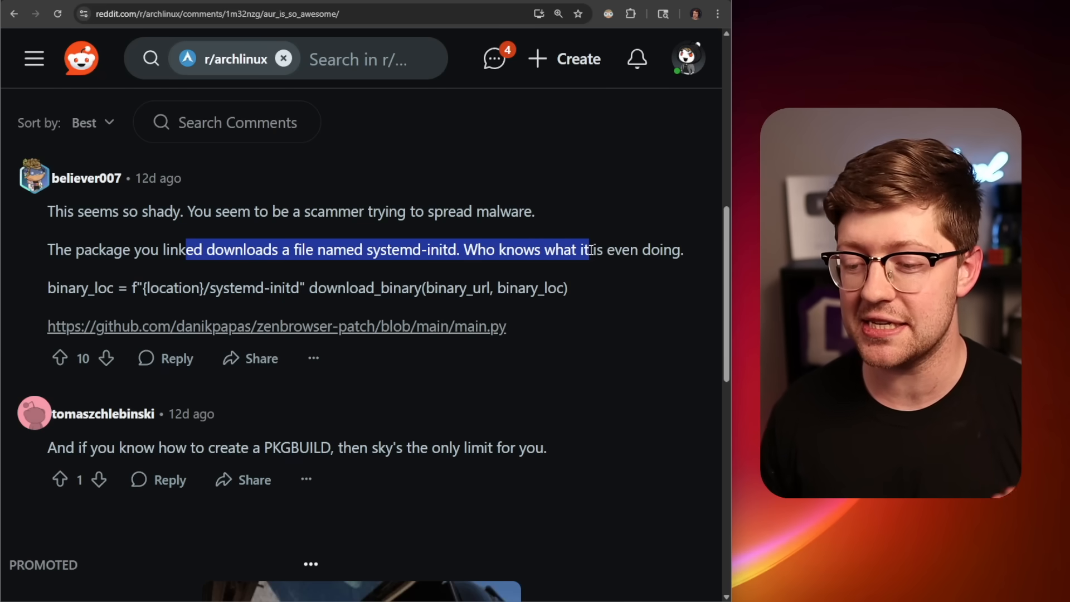
pyautogui.scroll(-3)
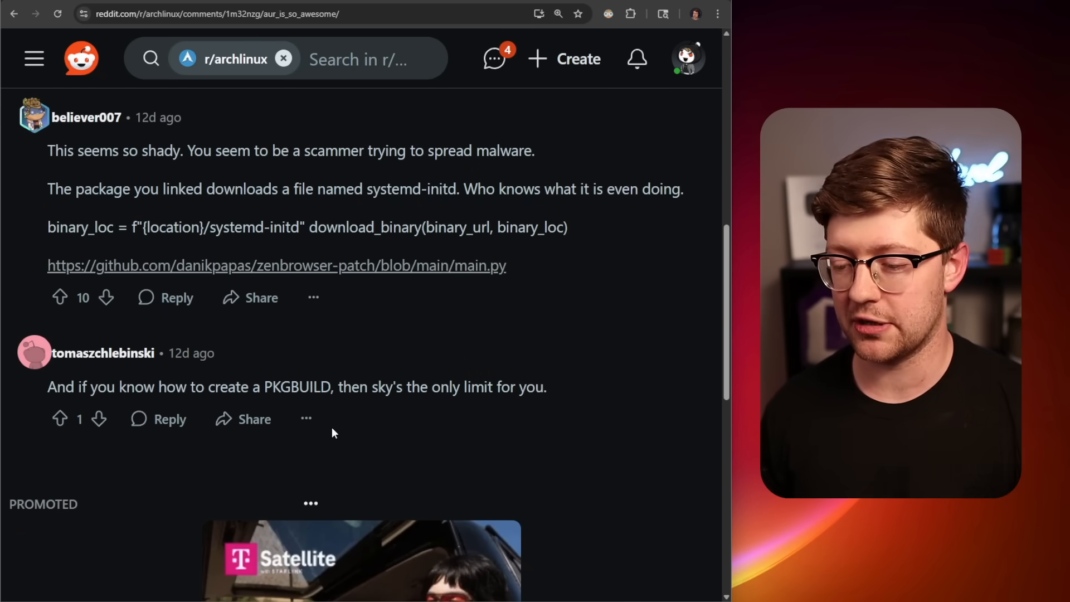
pyautogui.scroll(3)
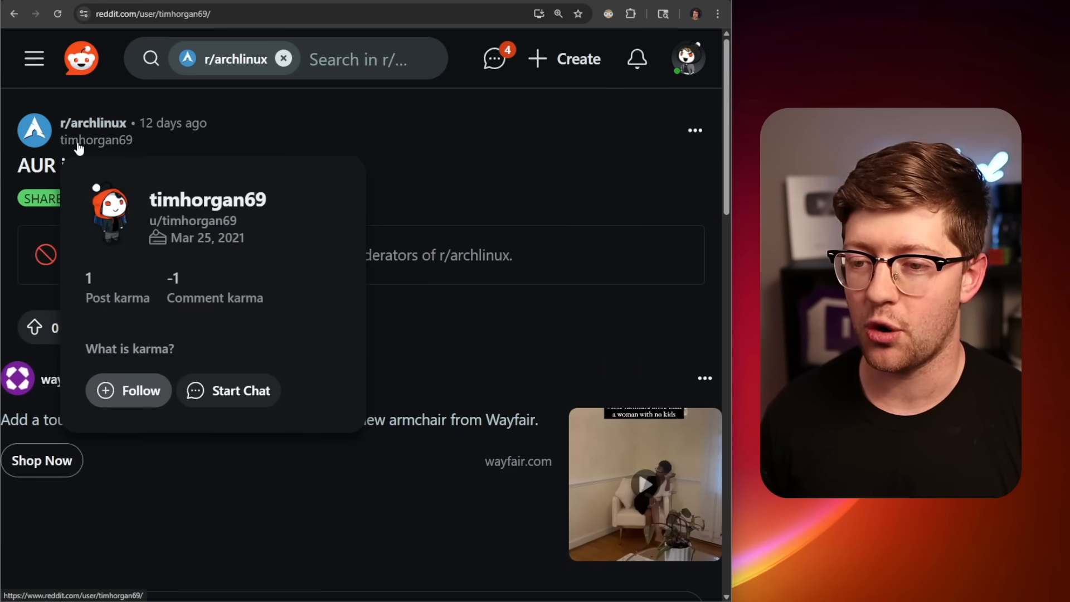
pyautogui.click(95, 139)
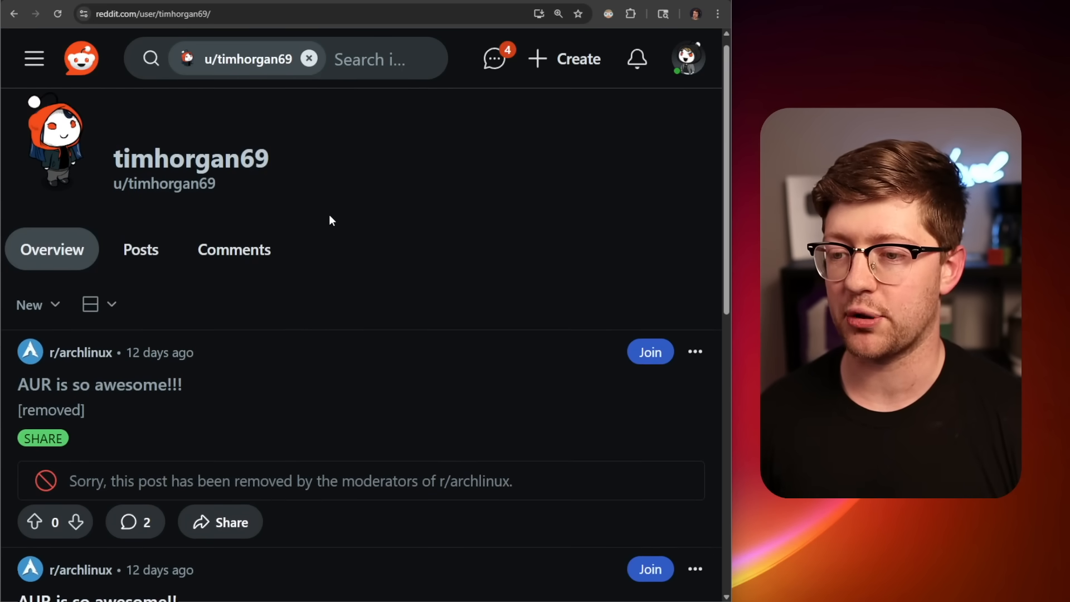
pyautogui.scroll(-3)
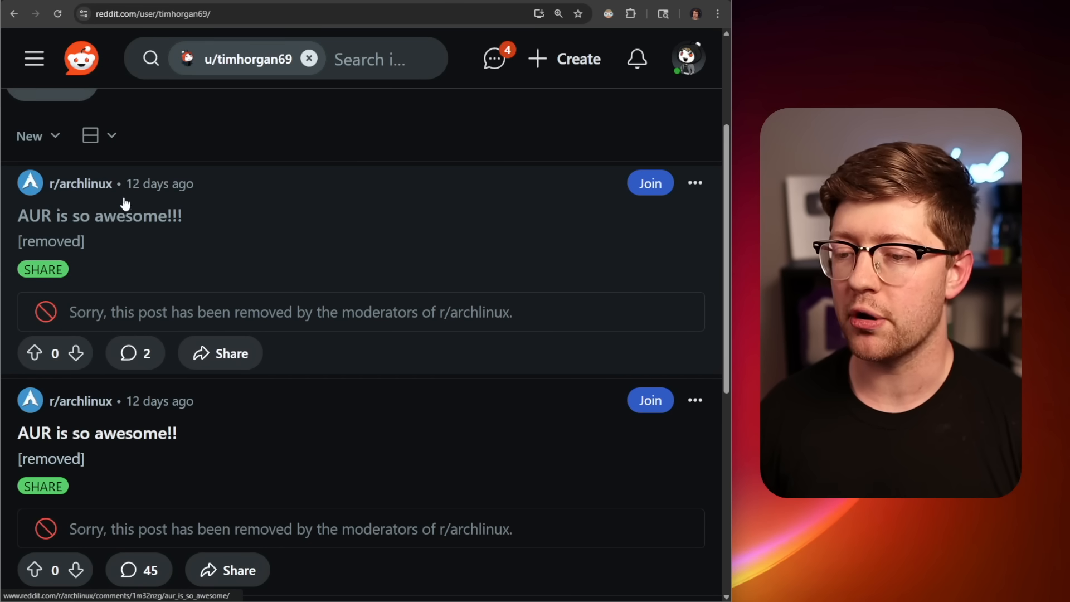
pyautogui.scroll(-3)
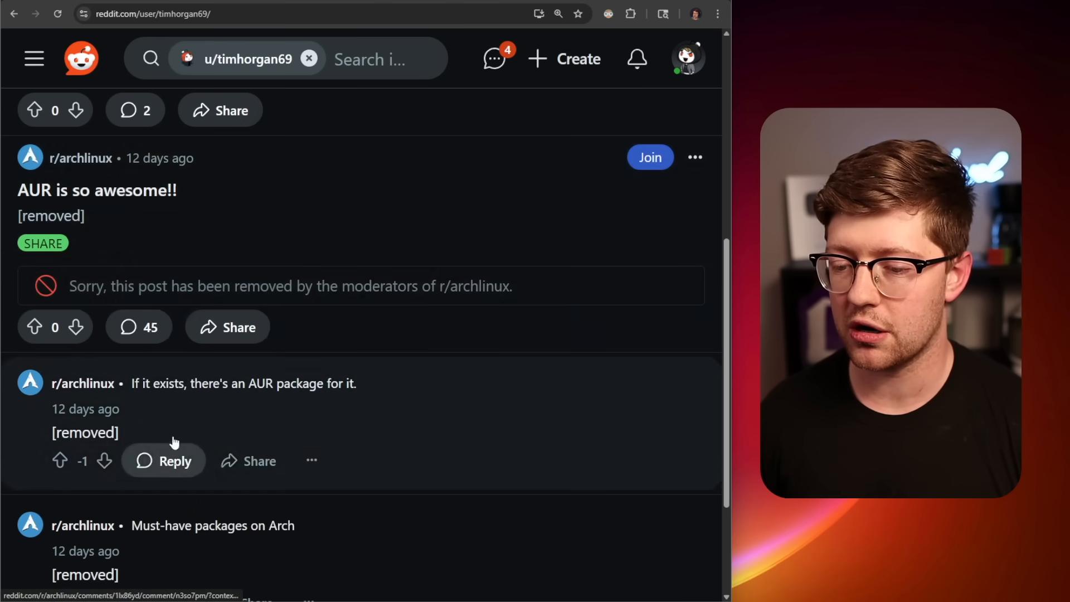
pyautogui.scroll(-3)
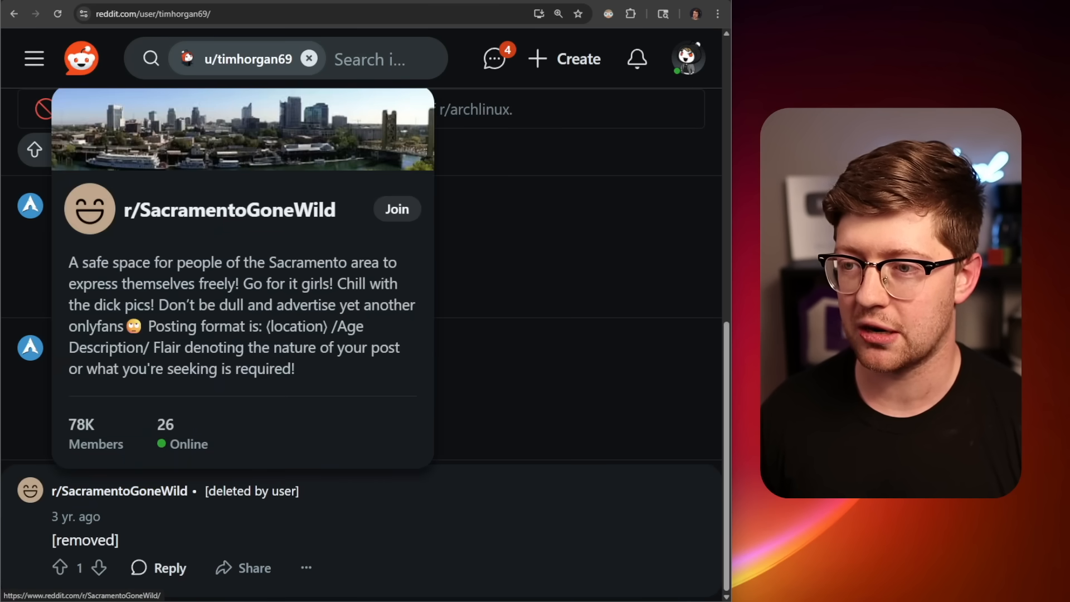
pyautogui.click(228, 209)
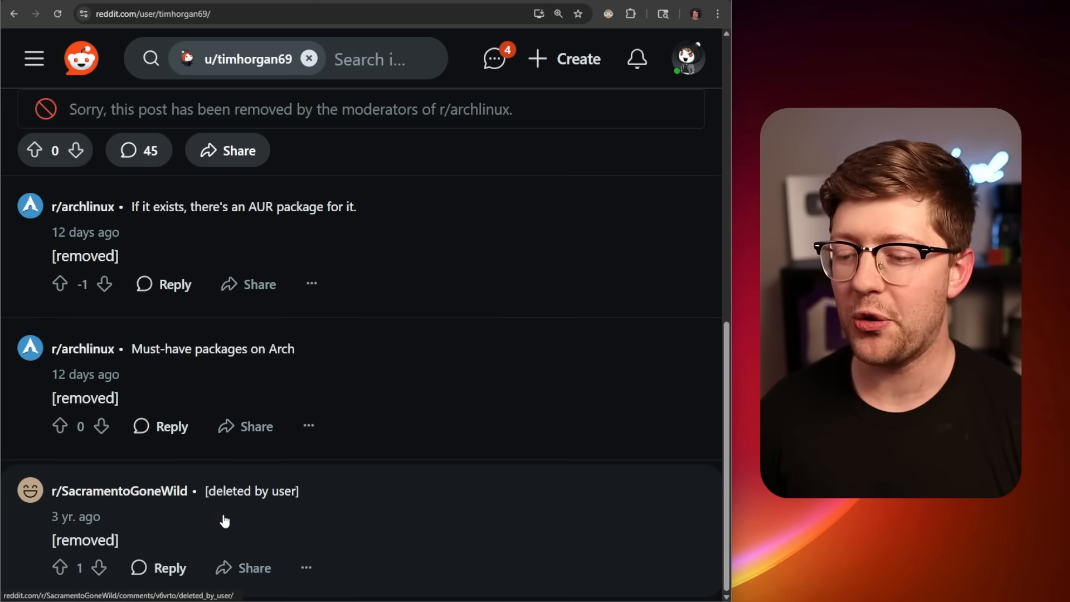
pyautogui.click(119, 490)
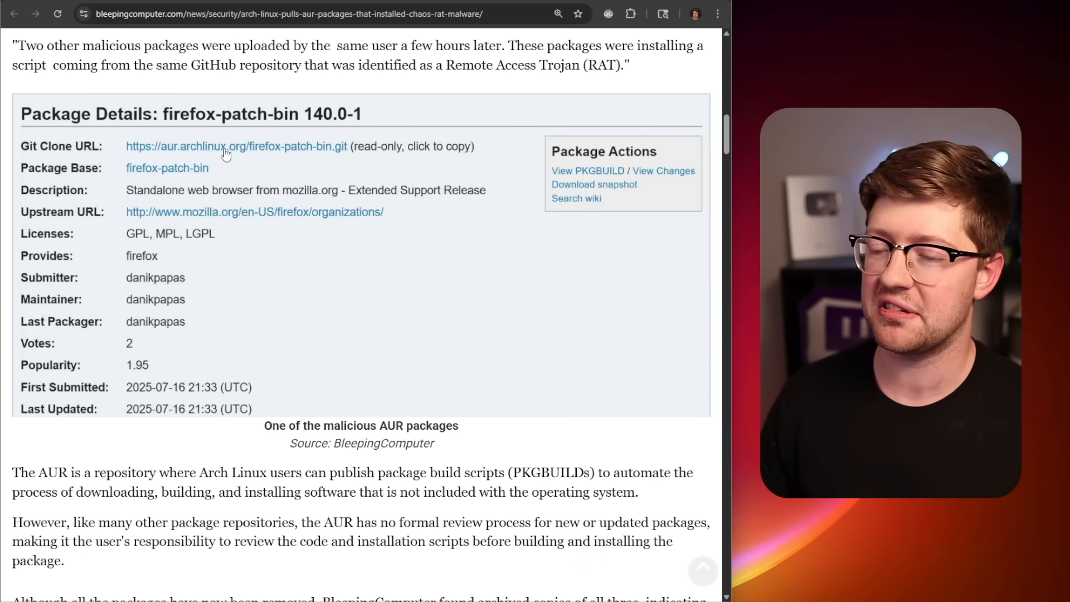
pyautogui.moveTo(137, 284)
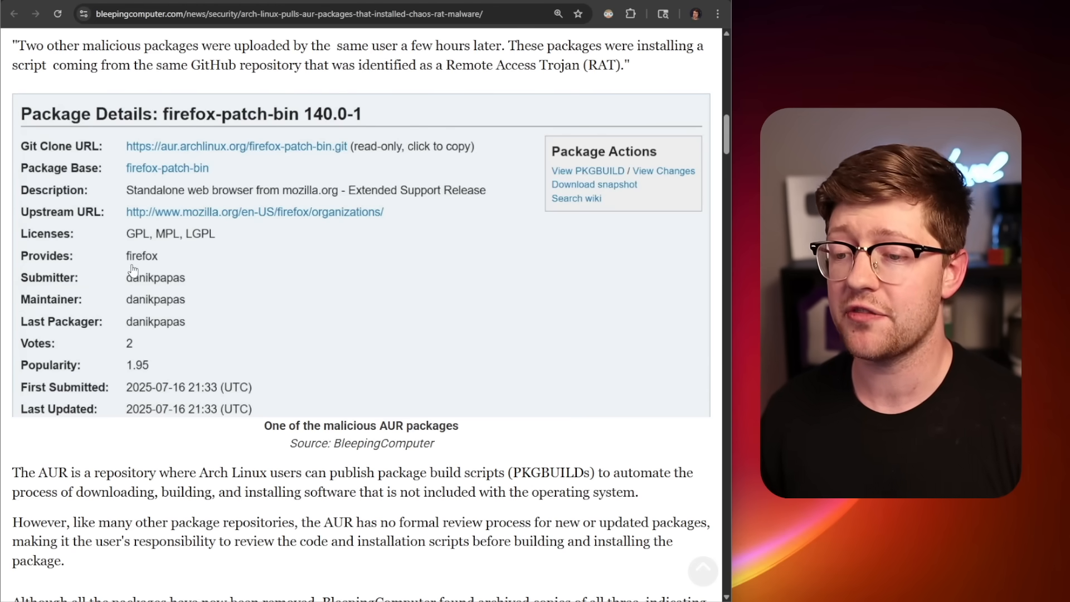
pyautogui.moveTo(282, 170)
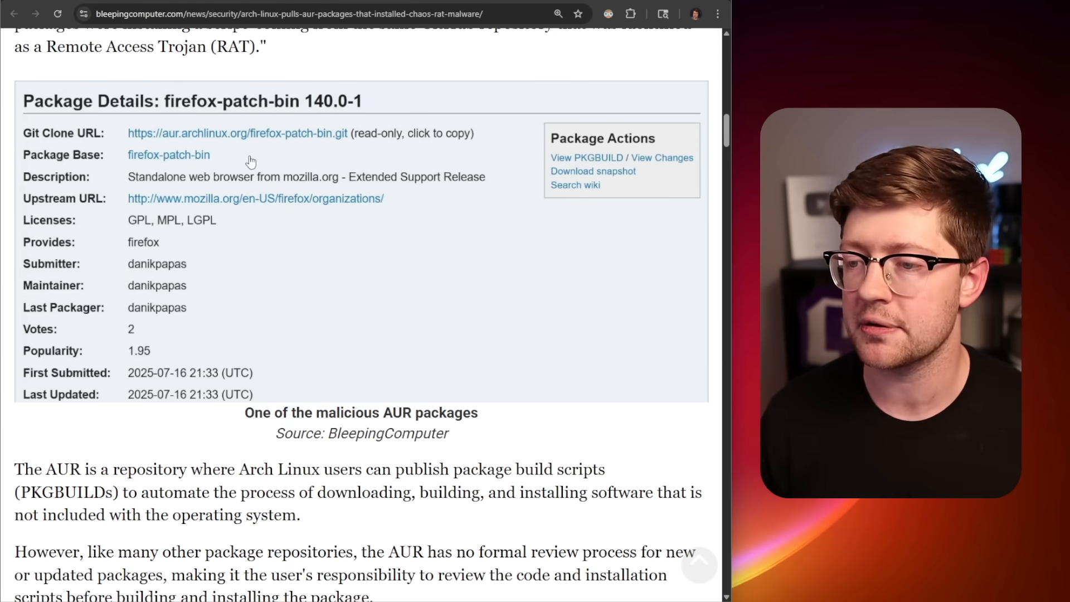
pyautogui.moveTo(275, 142)
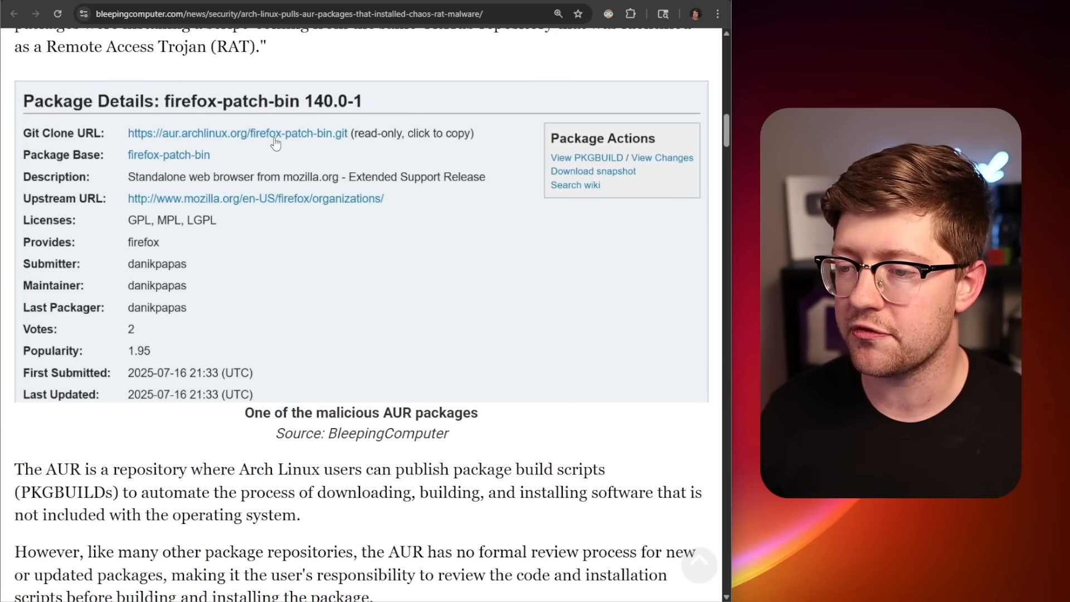
pyautogui.moveTo(334, 140)
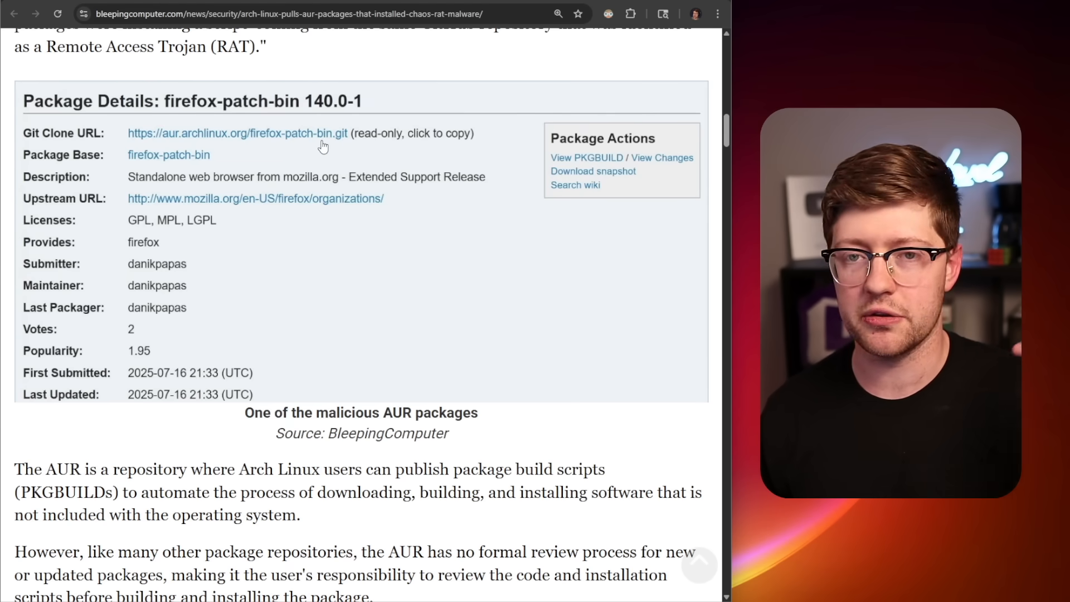
# - Scroll down to the CHAOS RAT paragraph and highlight the CHAOS RAT name
pyautogui.scroll(-3)
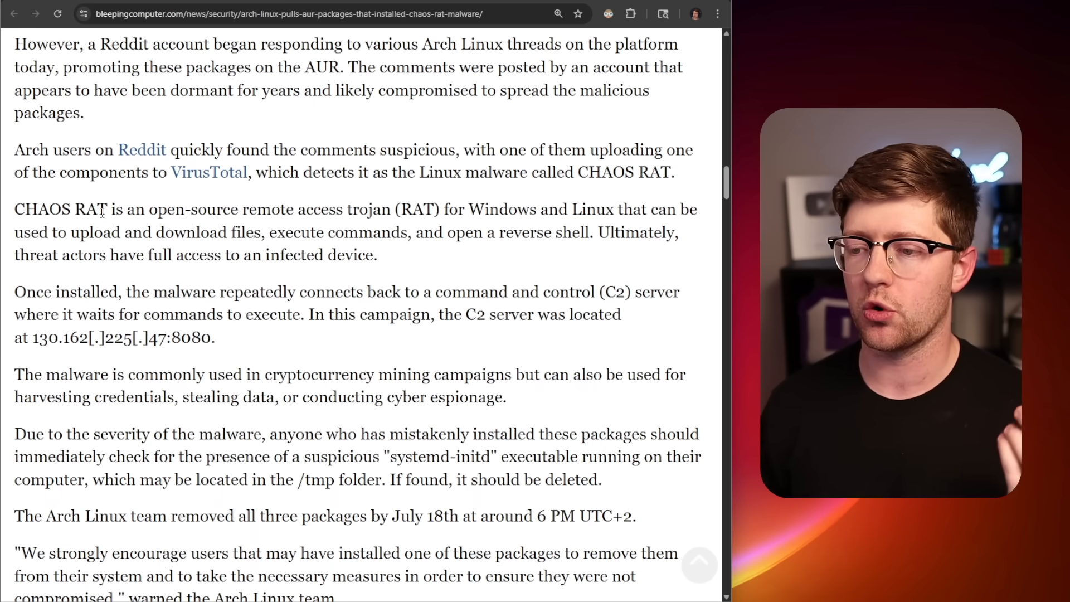
pyautogui.moveTo(243, 210); pyautogui.dragTo(433, 209)
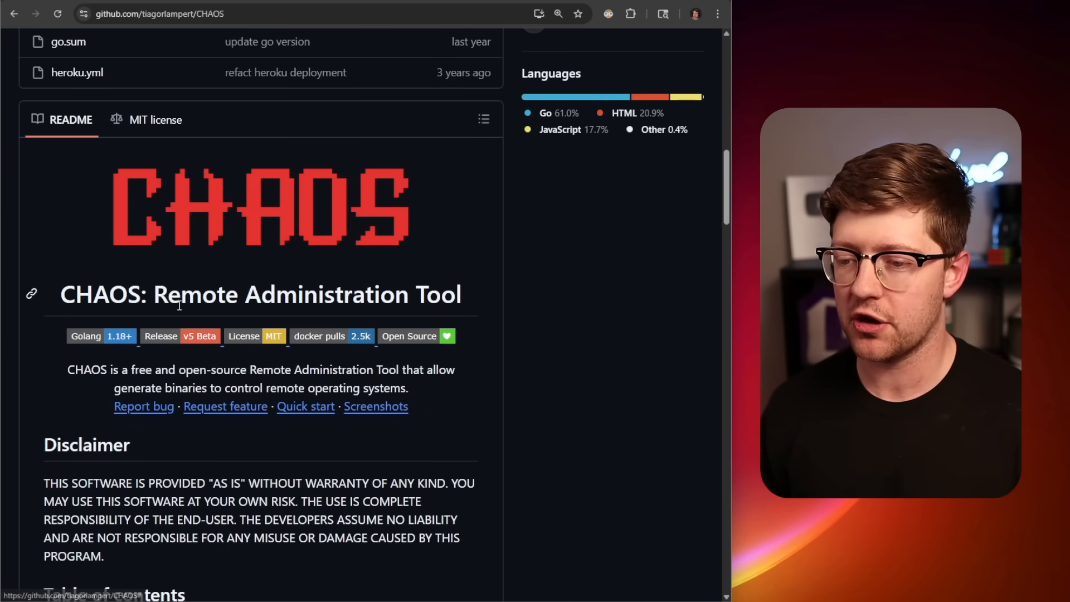
pyautogui.moveTo(464, 288)
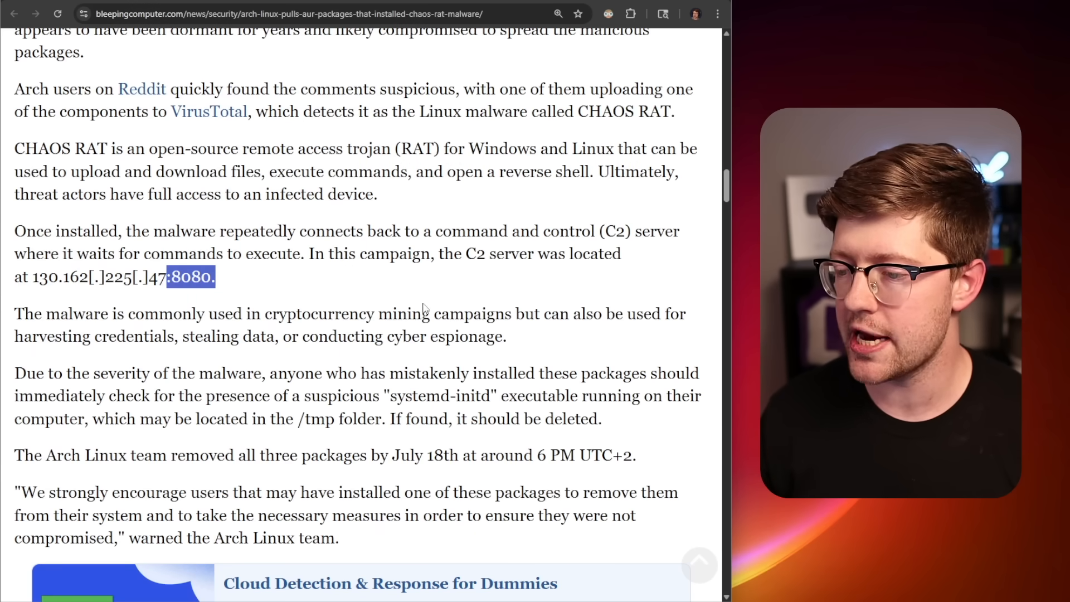
pyautogui.moveTo(402, 228)
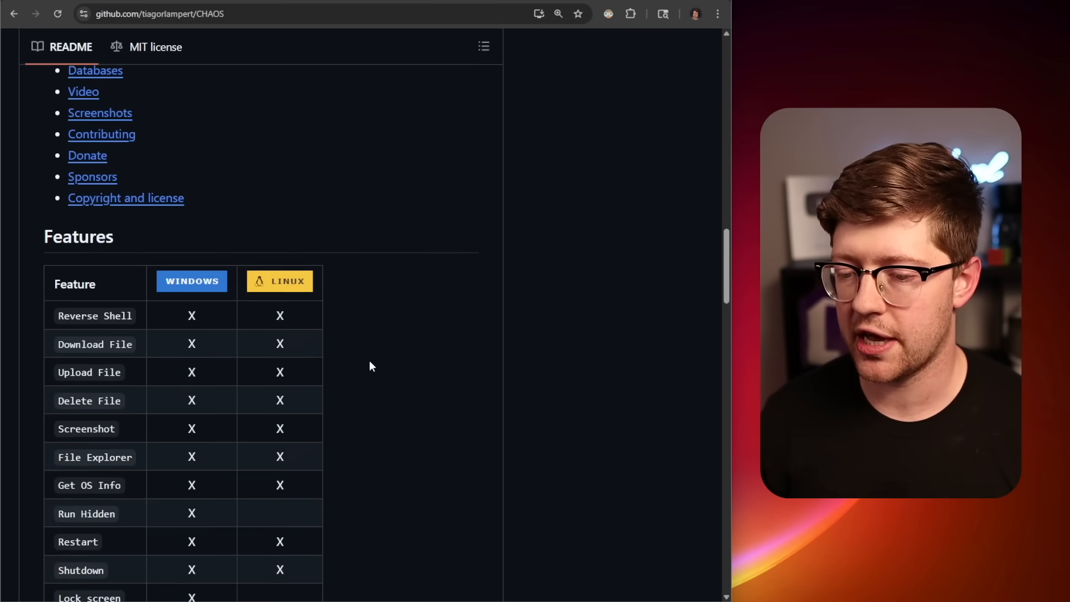
# - Scroll to the CHAOS Features table and highlight the Reverse Shell feature
pyautogui.scroll(-3)
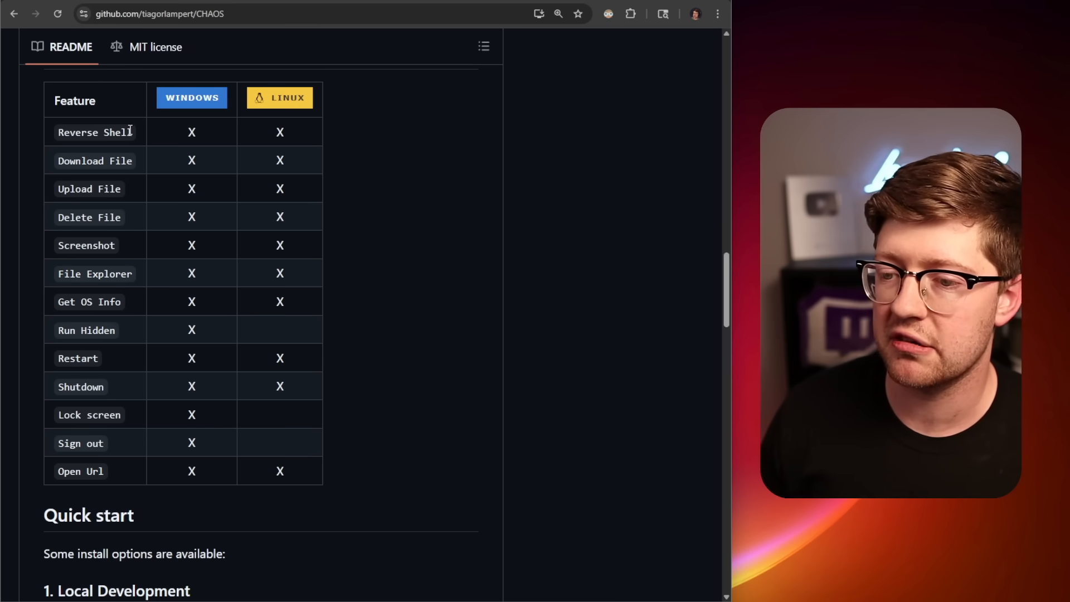
pyautogui.doubleClick(90, 132)
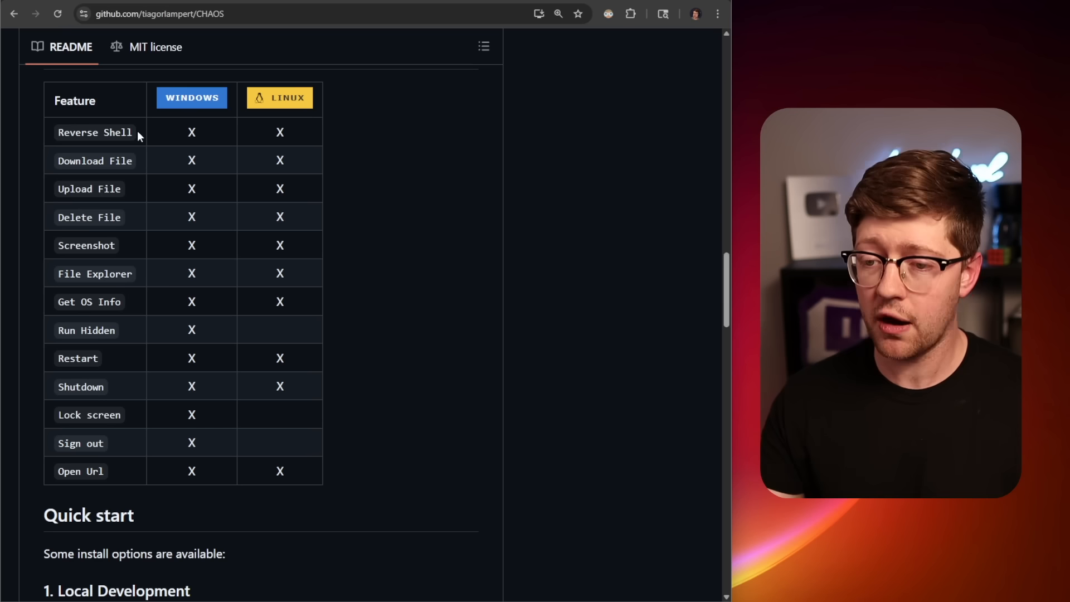
pyautogui.doubleClick(89, 189)
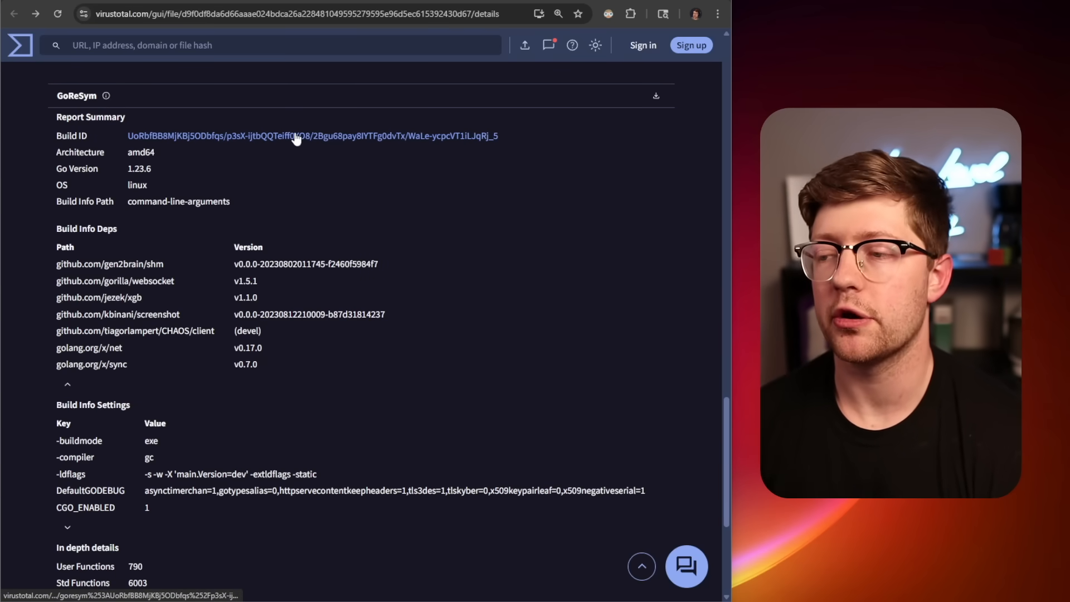
pyautogui.moveTo(307, 225)
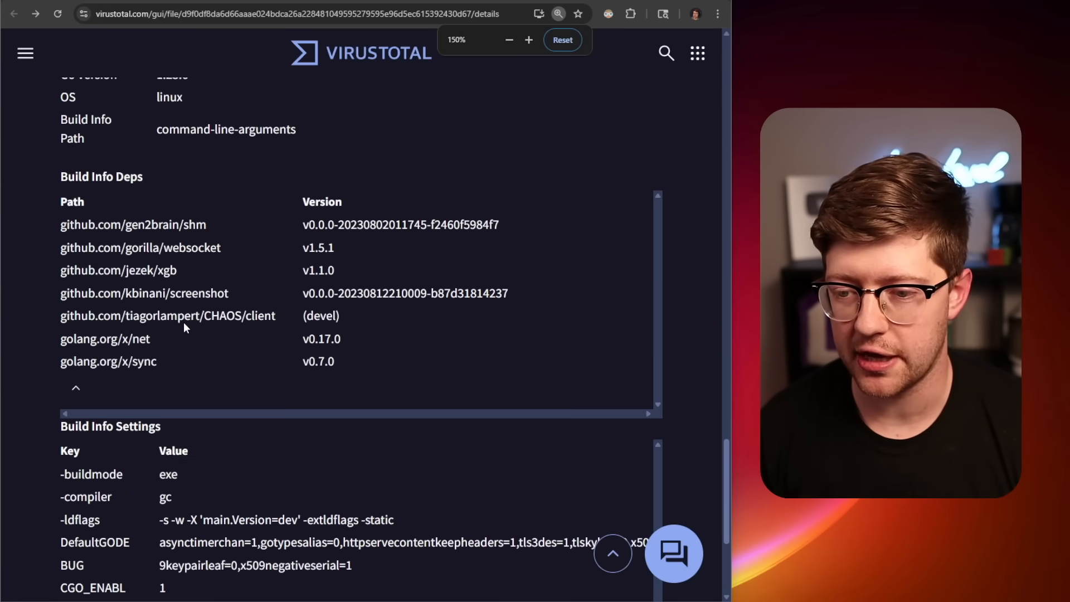
# - Scroll through Build Info Deps and highlight the gen2brain/shm dependency path
pyautogui.scroll(3)
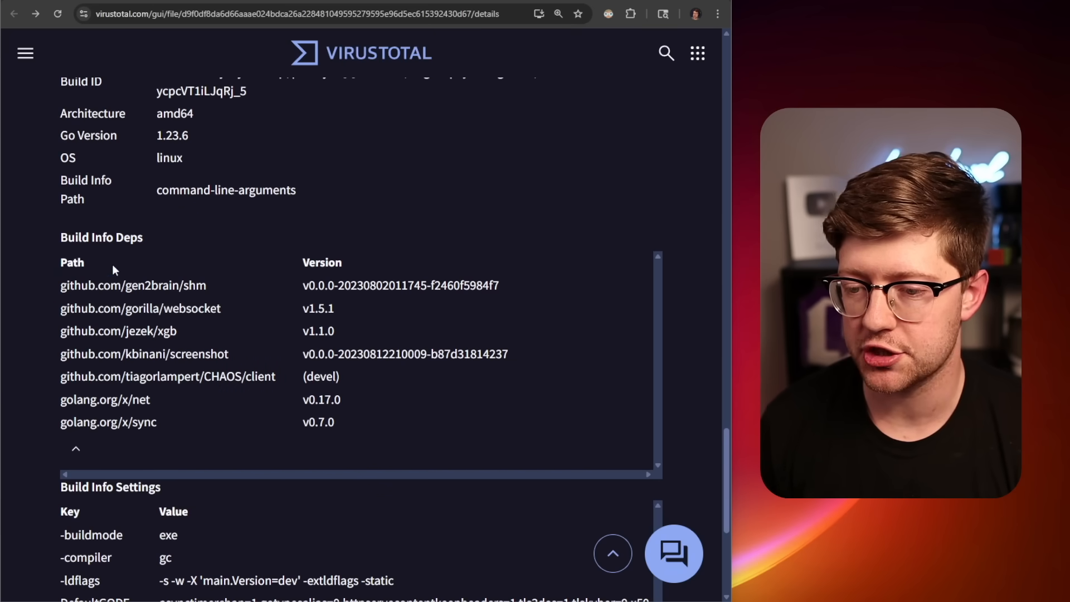
pyautogui.moveTo(286, 379)
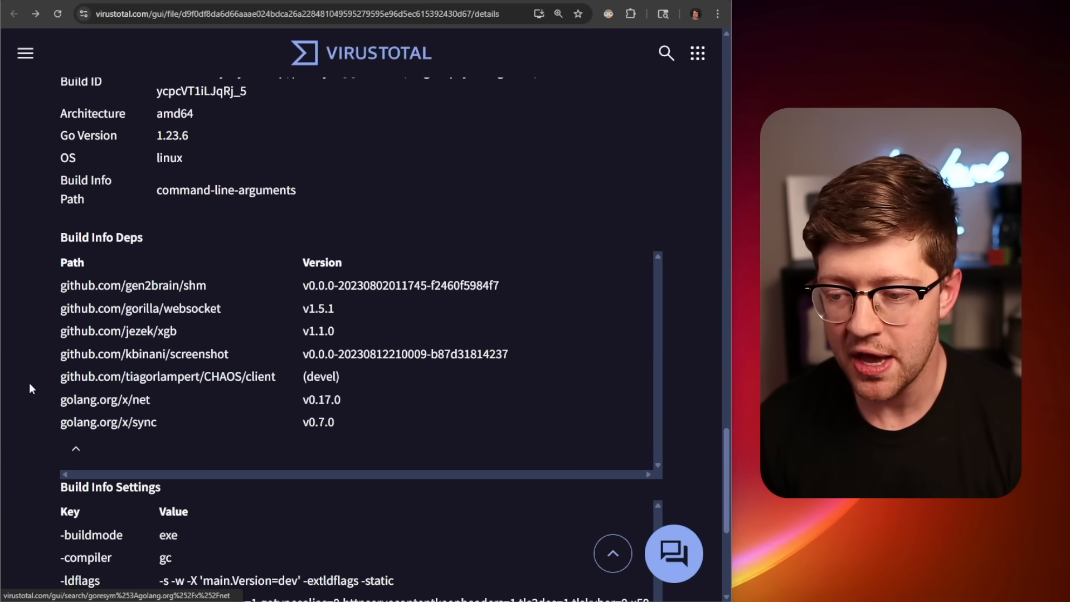
pyautogui.moveTo(215, 285)
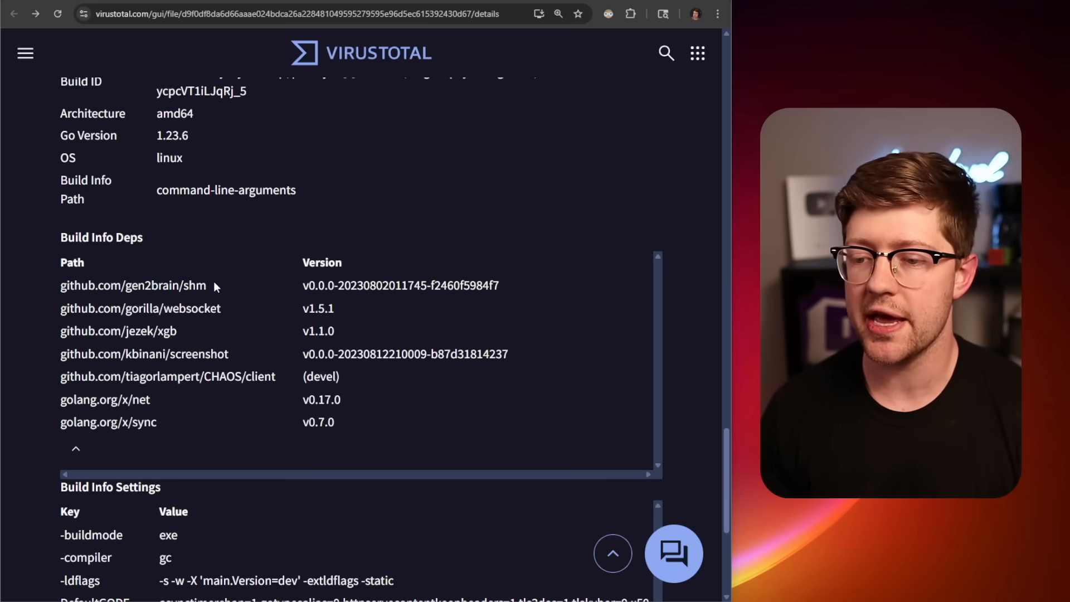
pyautogui.doubleClick(131, 285)
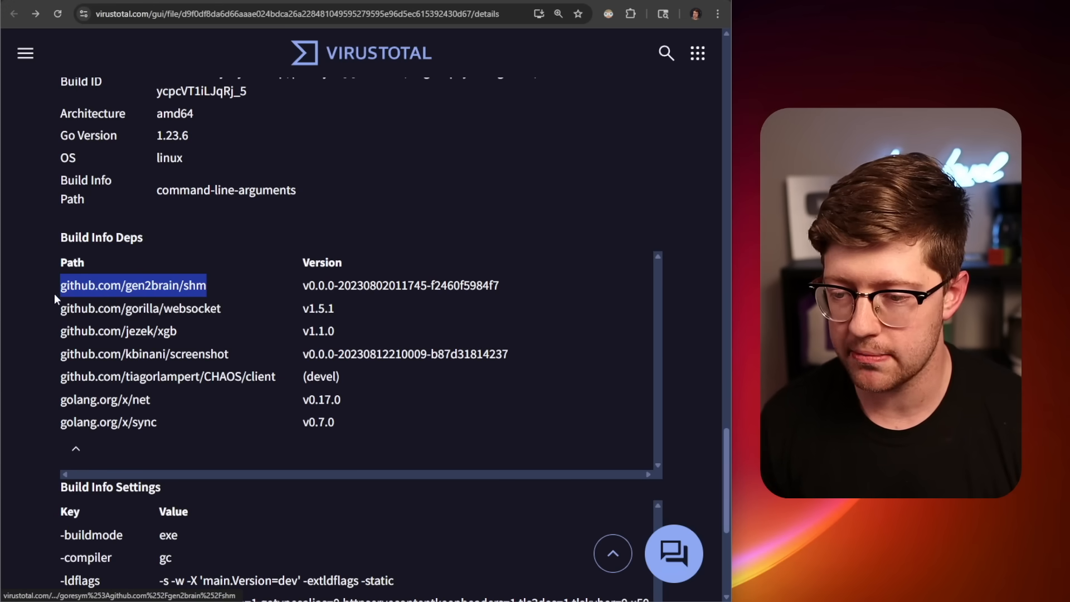
pyautogui.moveTo(250, 358)
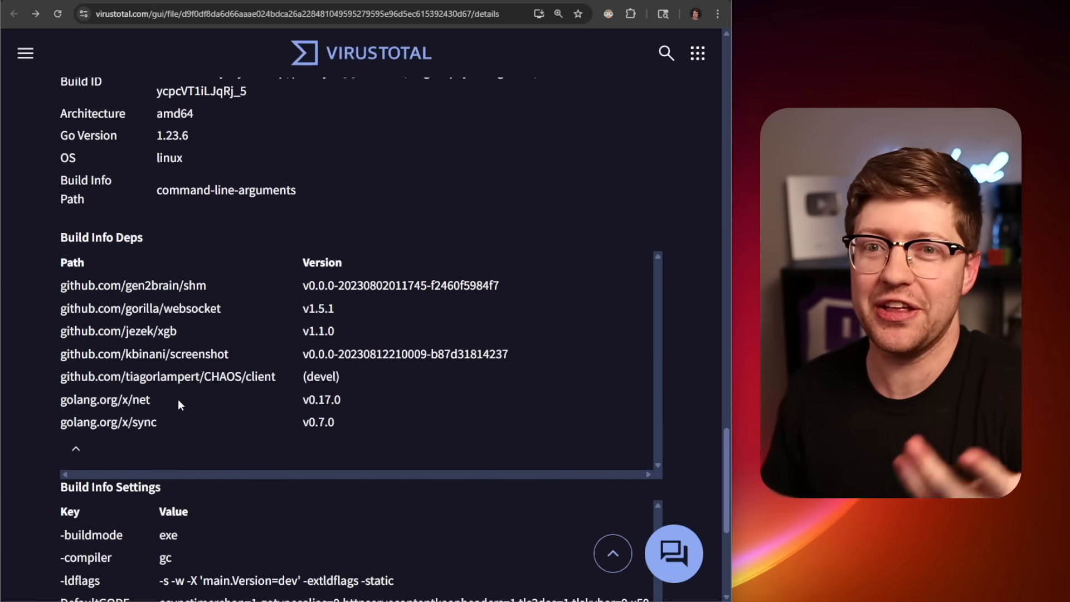
pyautogui.scroll(-3)
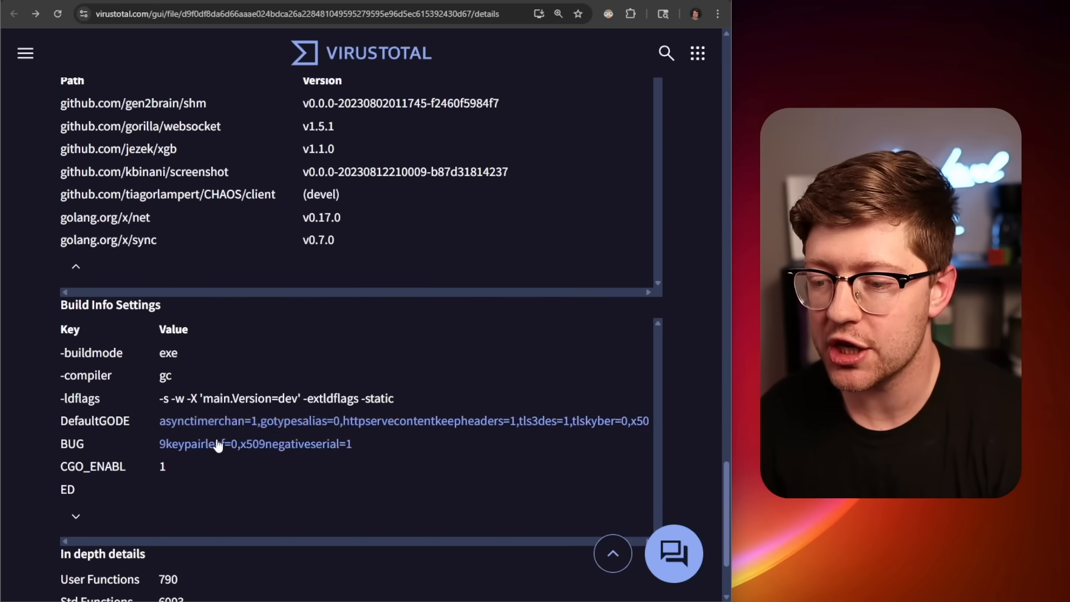
# - Scroll back up to the Report Summary's Build ID and Architecture rows
pyautogui.scroll(3)
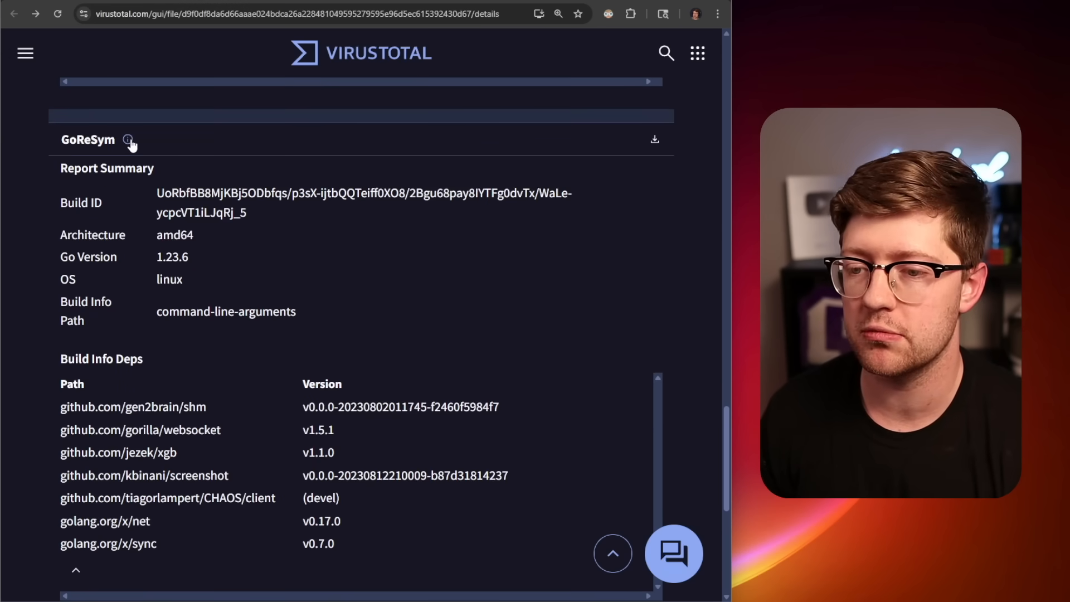
pyautogui.moveTo(149, 142)
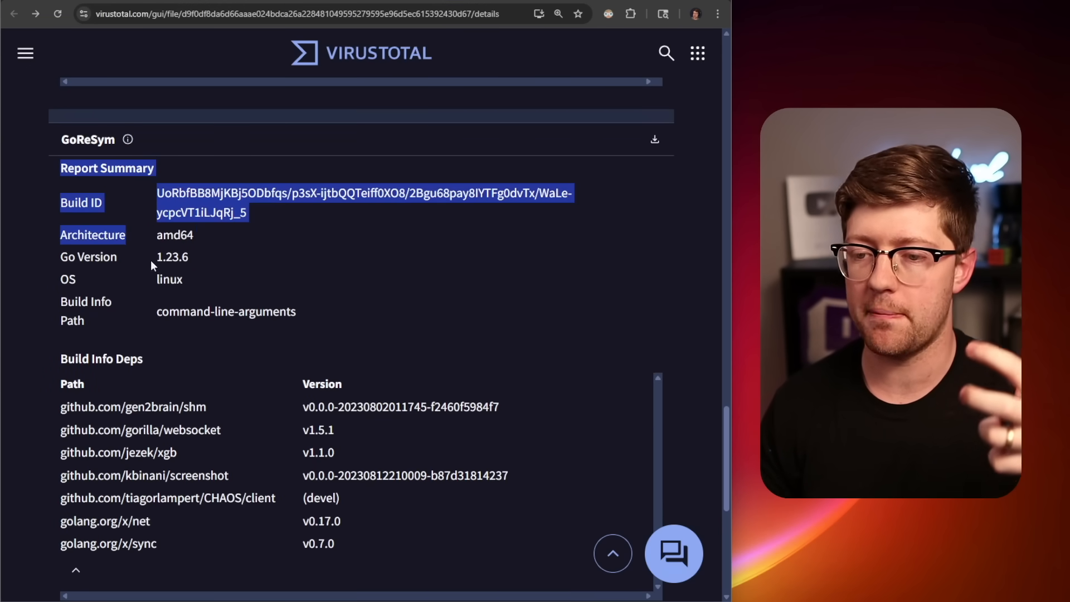
pyautogui.scroll(3)
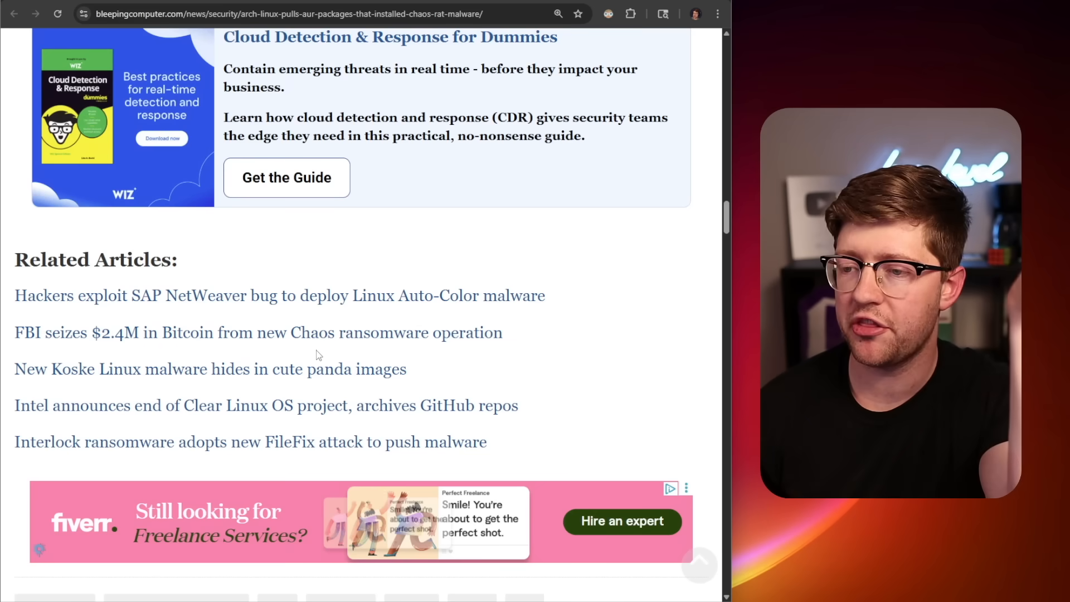
# - Scroll the article to the AUR explanation and the three malicious package names
pyautogui.scroll(3)
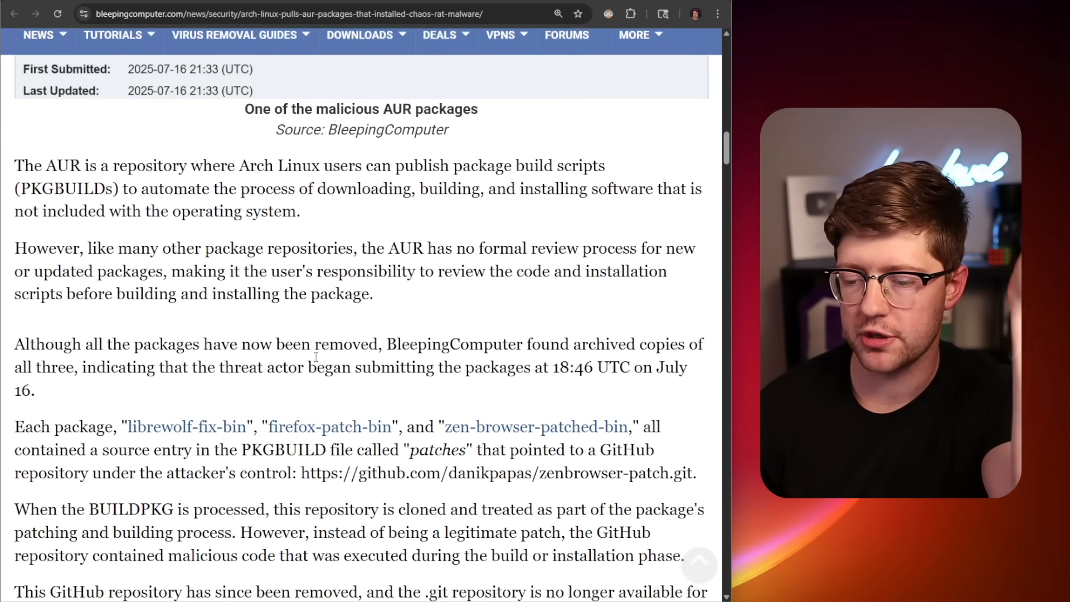
pyautogui.scroll(3)
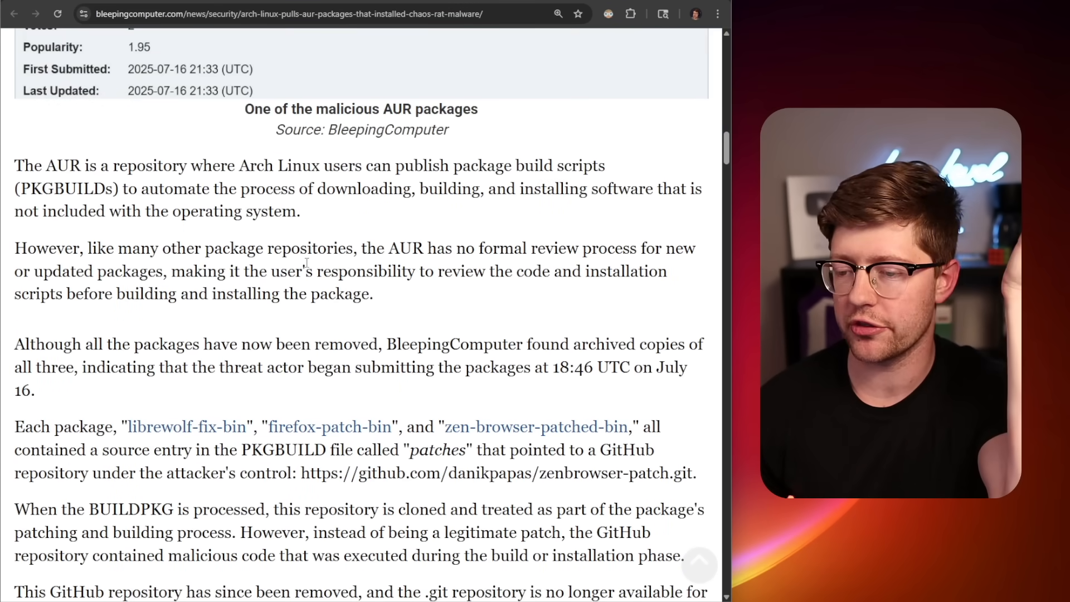
pyautogui.scroll(-3)
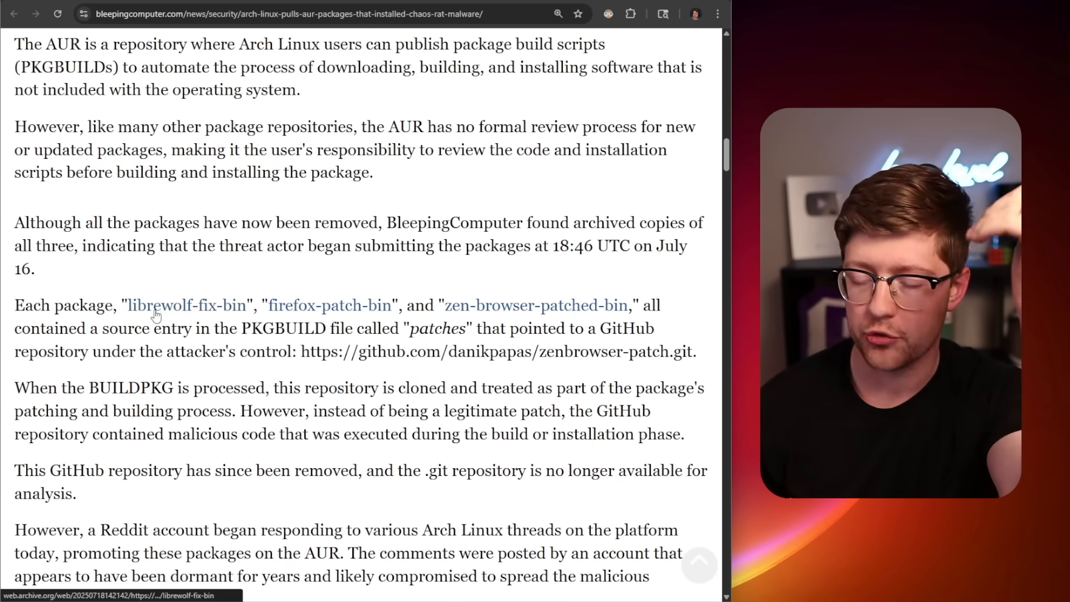
pyautogui.moveTo(464, 316)
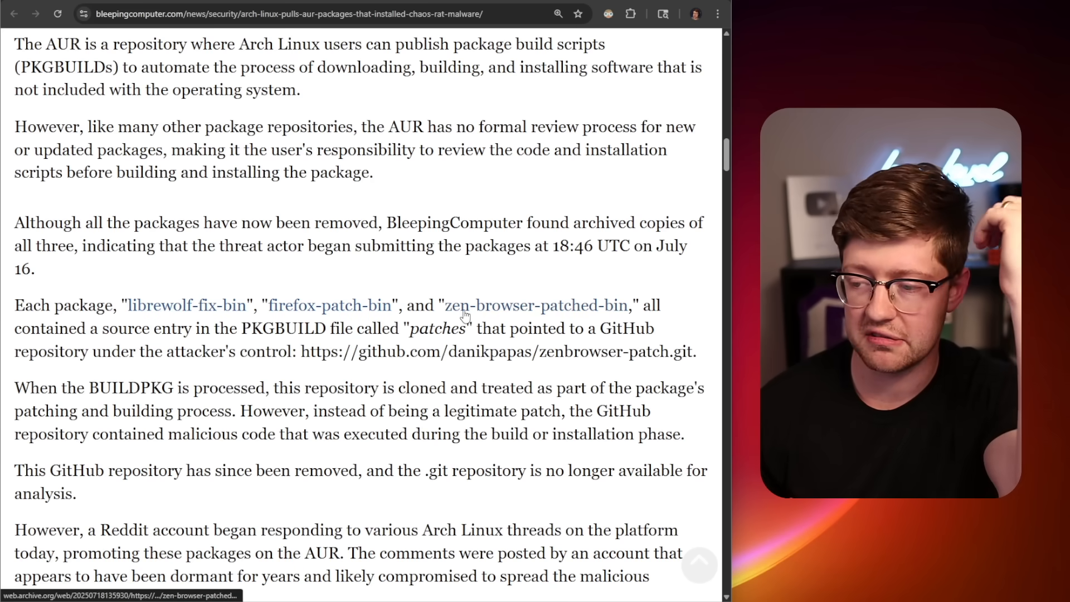
pyautogui.moveTo(264, 310)
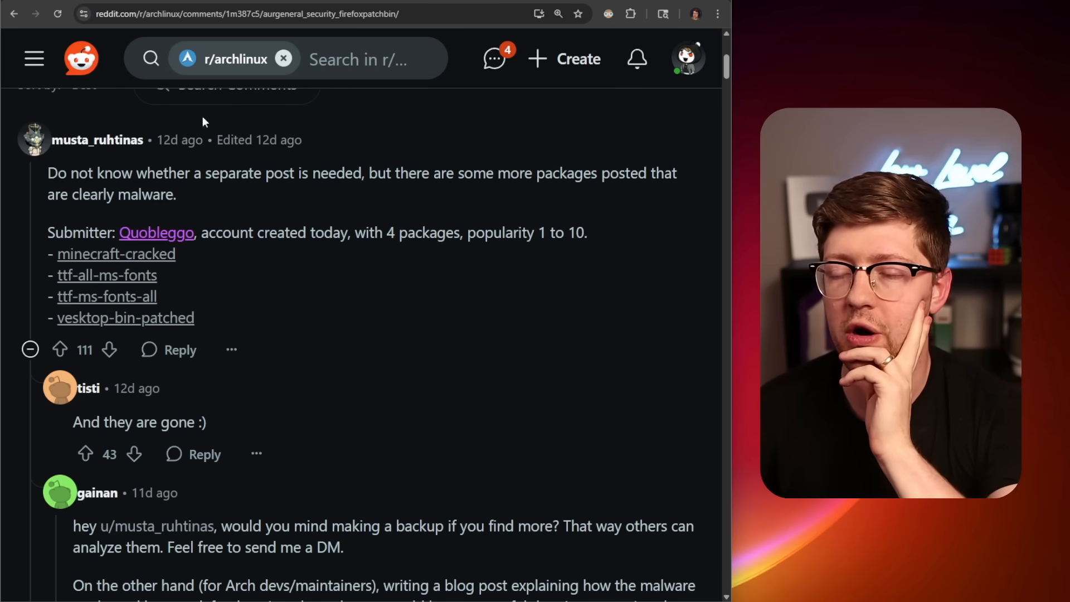
pyautogui.moveTo(398, 312)
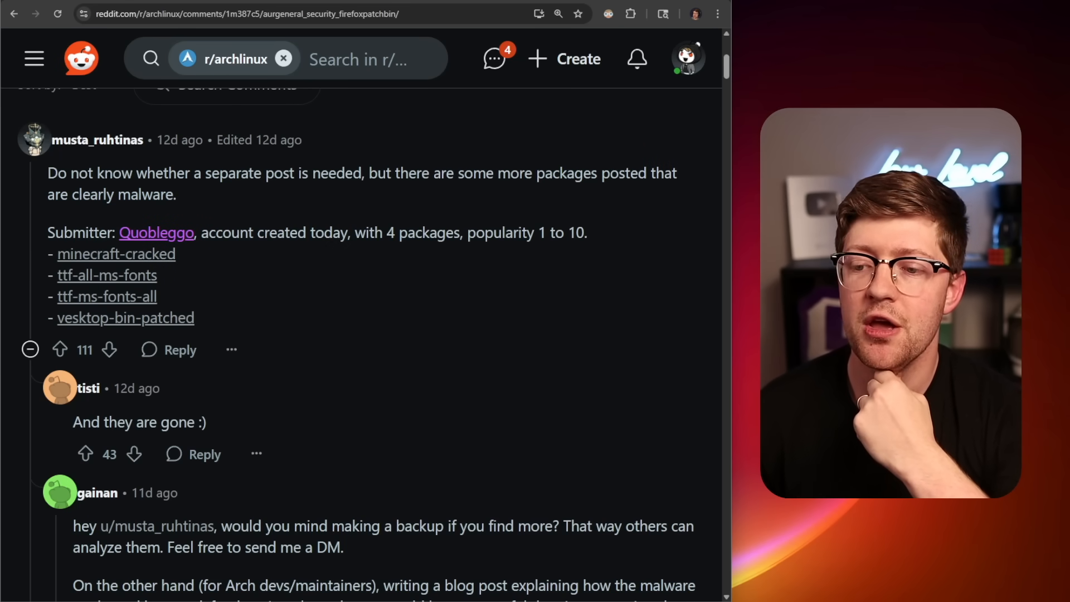
pyautogui.moveTo(170, 239)
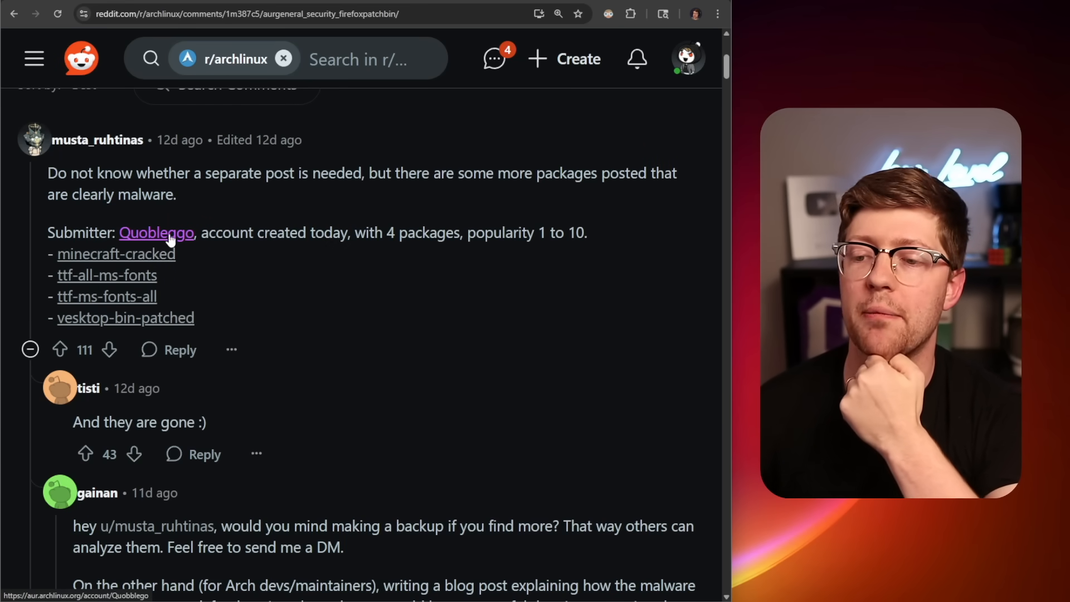
pyautogui.moveTo(198, 264)
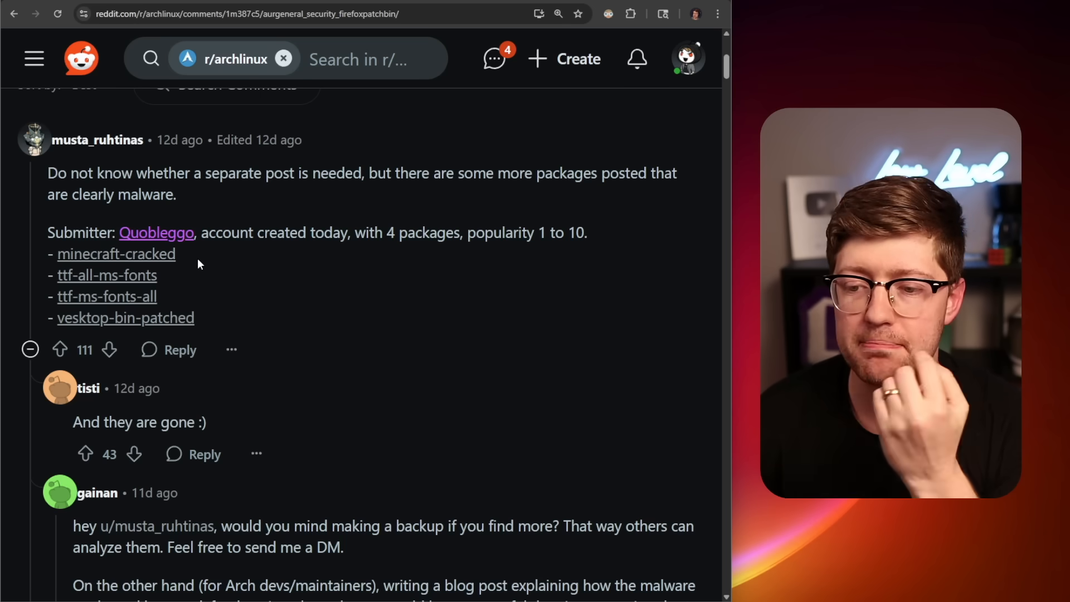
pyautogui.moveTo(170, 281)
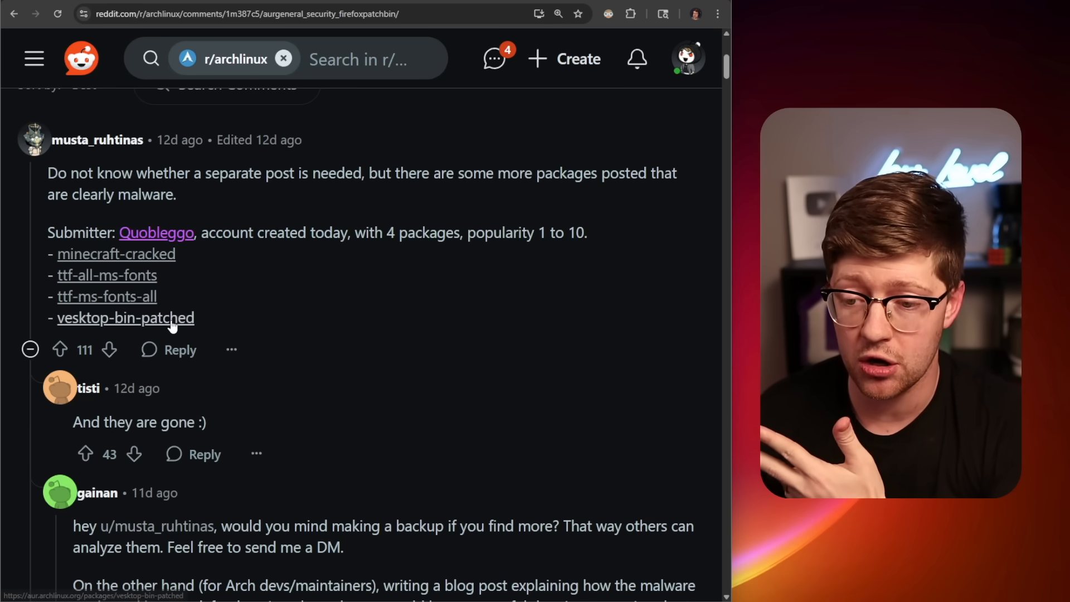
pyautogui.moveTo(197, 324)
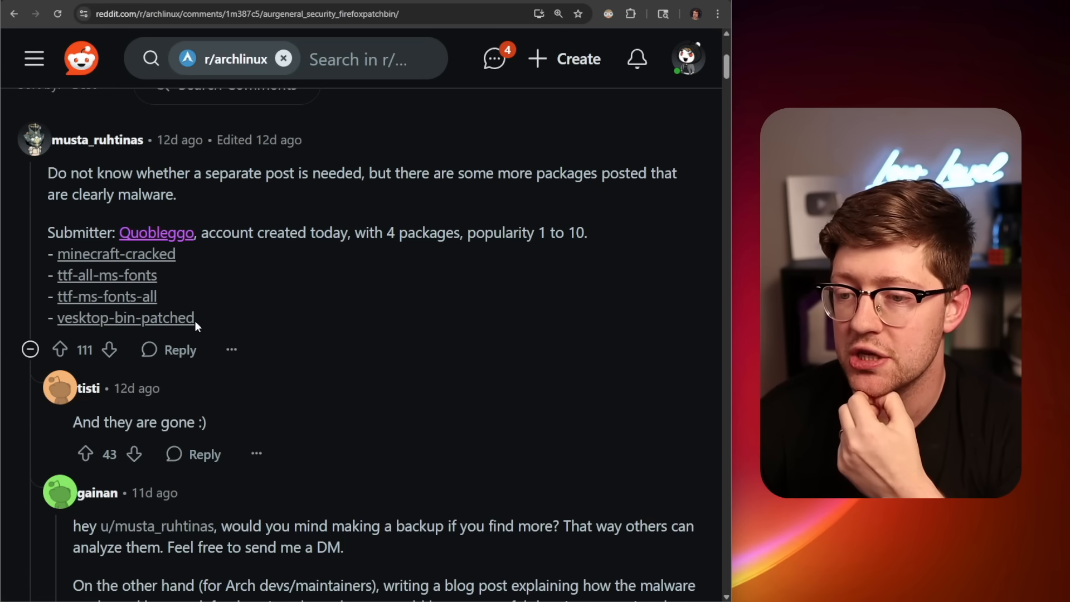
# - Scroll up to the top comment listing four more malware packages from the Quobleggo account
pyautogui.scroll(3)
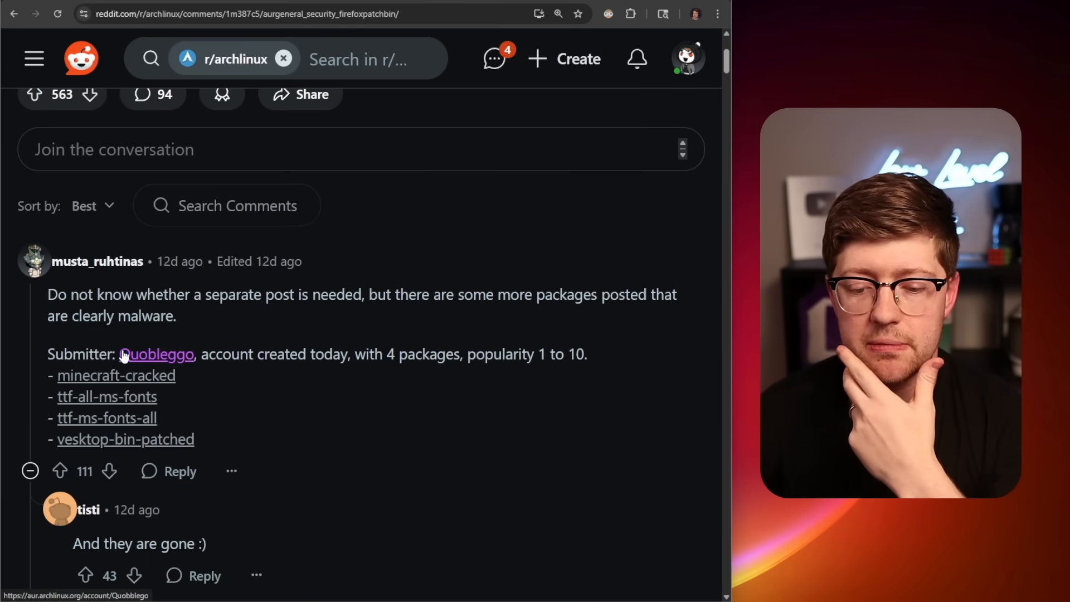
pyautogui.moveTo(220, 373)
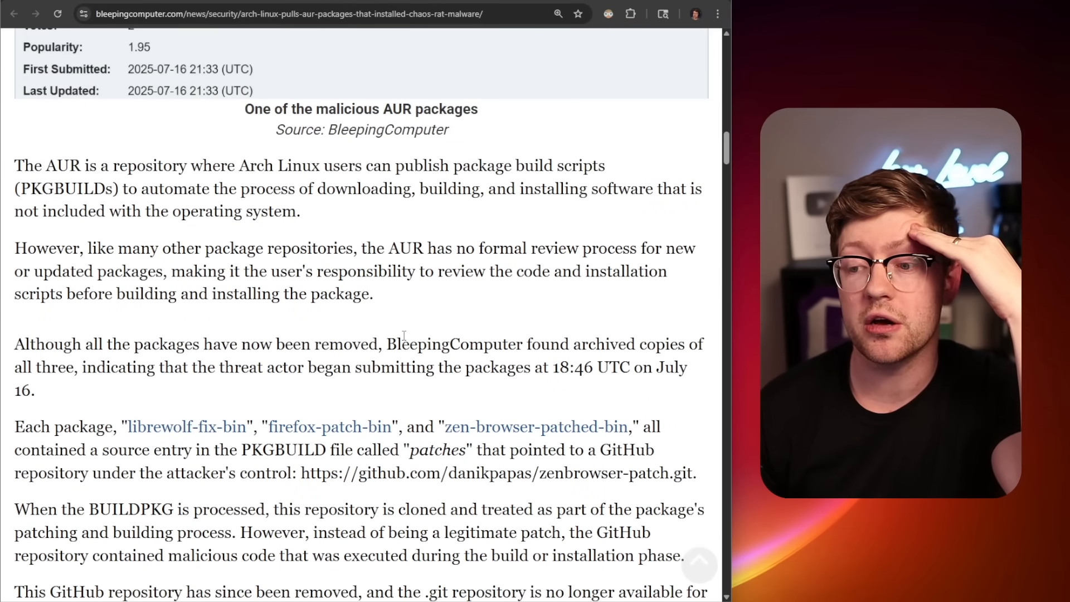
pyautogui.moveTo(412, 299)
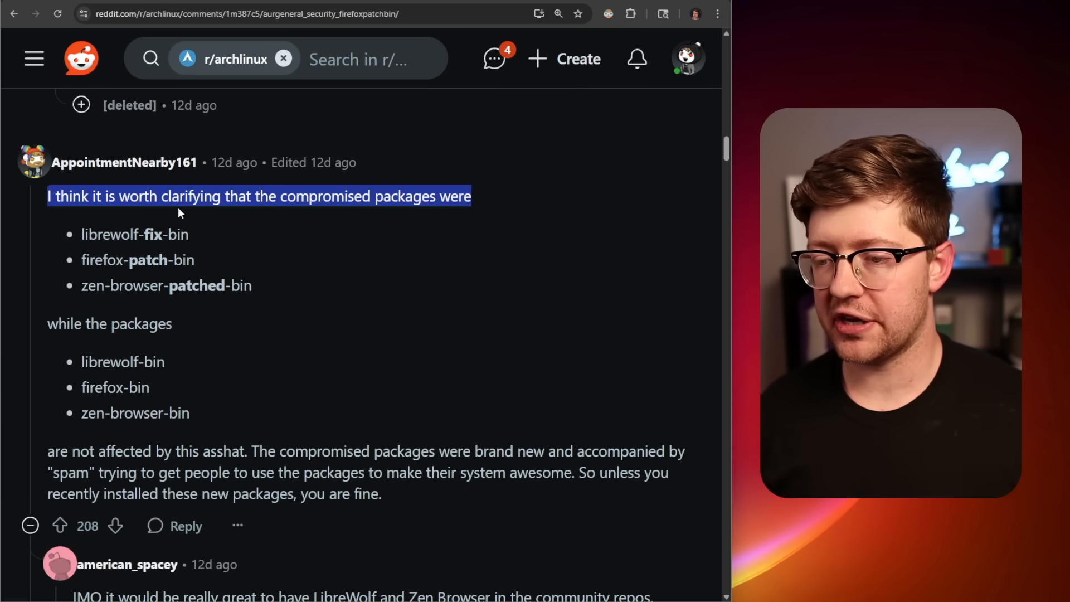
# - Scroll to the clarifying comment and highlight unaffected zen-browser-bin, then 'patched' in zen-browser-patched-bin
pyautogui.click(139, 259)
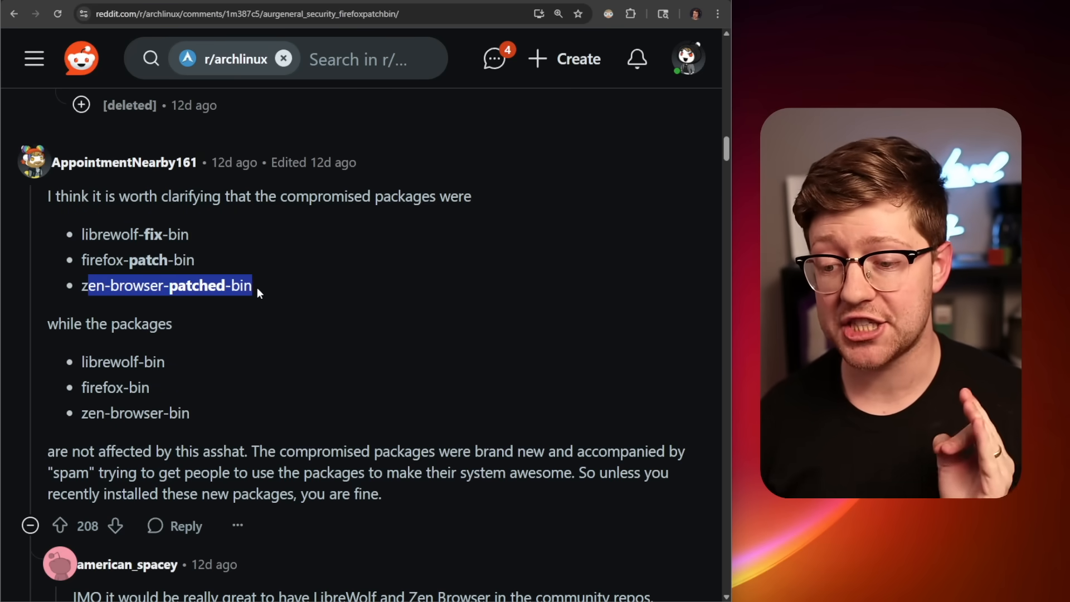
pyautogui.scroll(-3)
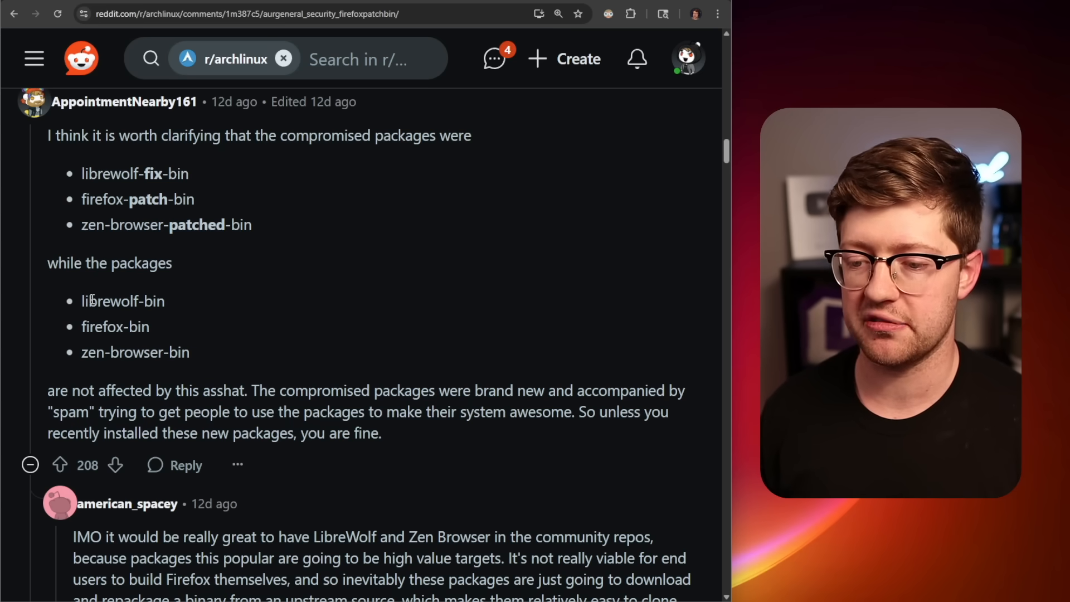
pyautogui.doubleClick(115, 327)
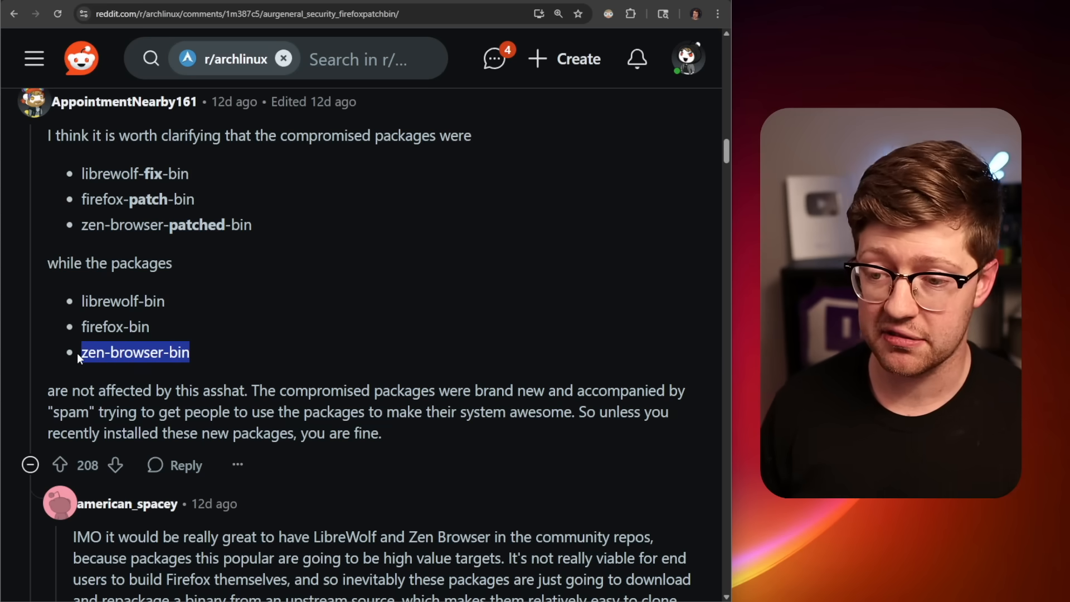
pyautogui.click(166, 226)
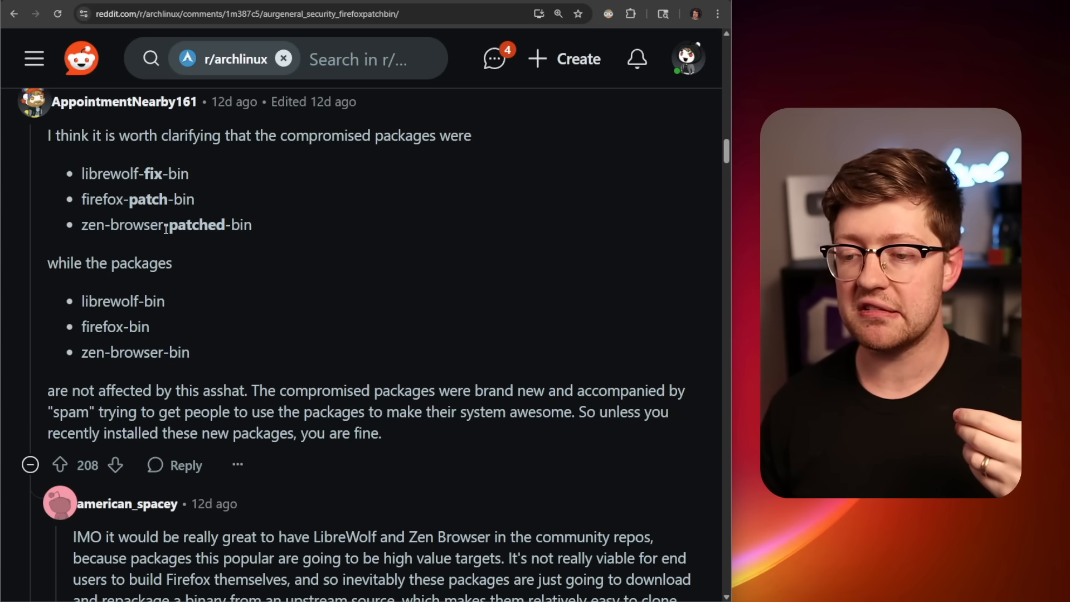
pyautogui.doubleClick(197, 225)
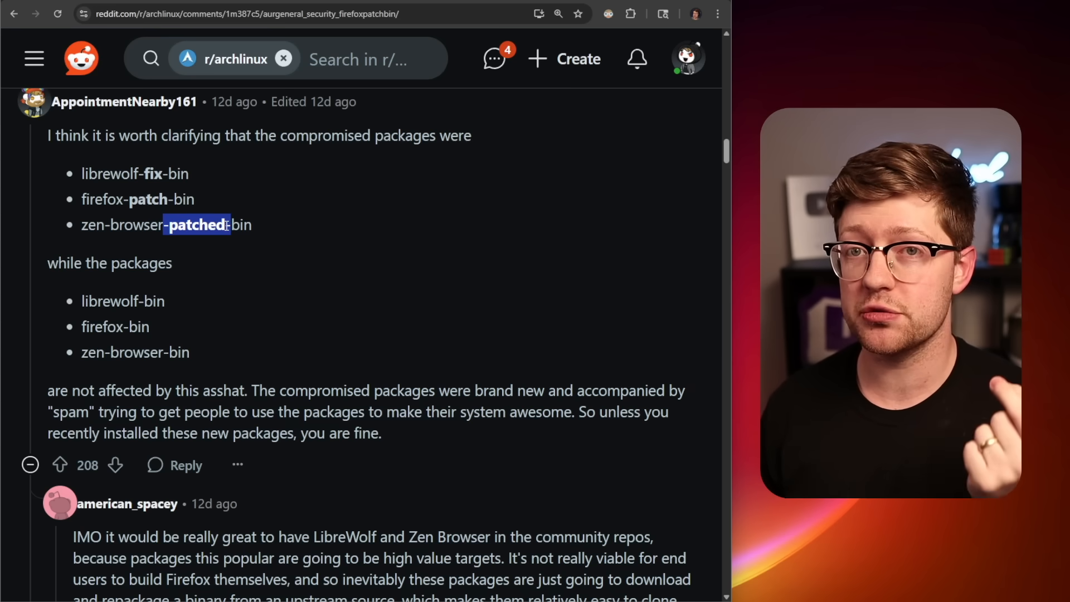
# - Highlight the compromised firefox and zen package names, then scroll to the spam-upload note
pyautogui.click(235, 225)
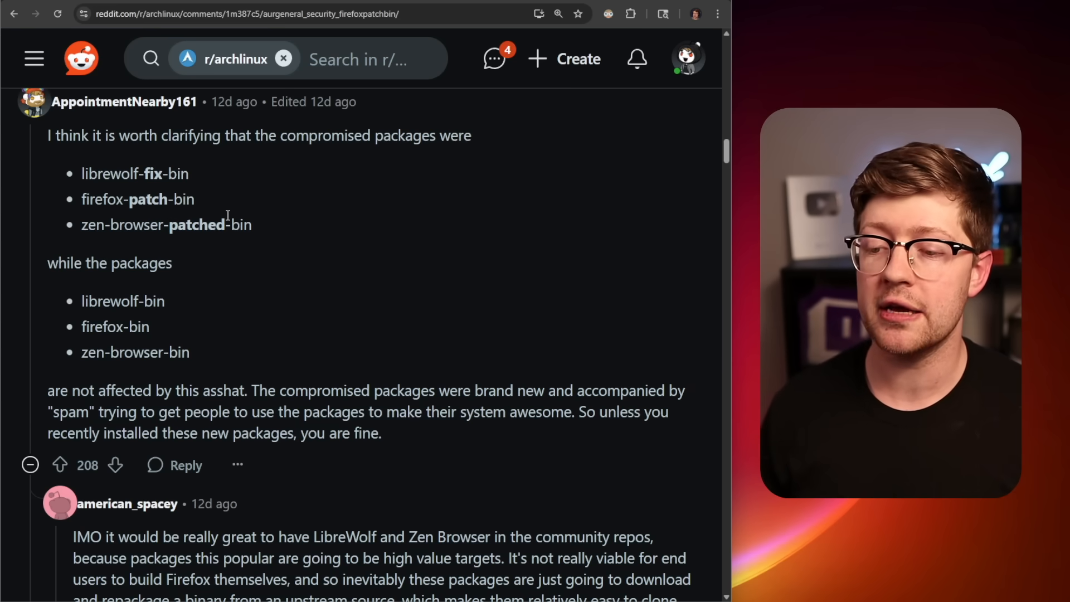
pyautogui.moveTo(227, 247)
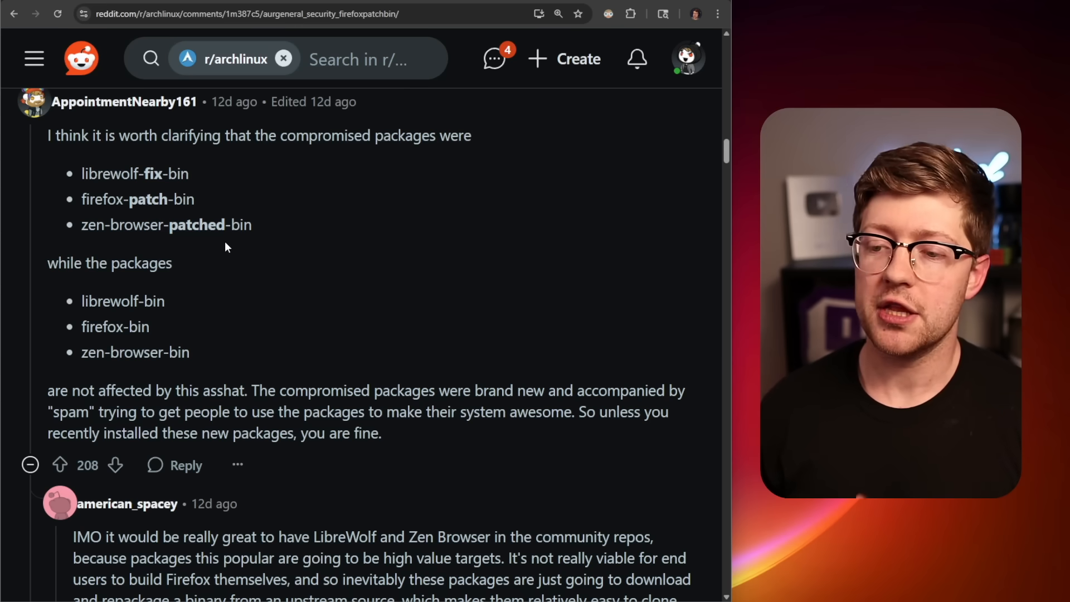
pyautogui.moveTo(90, 198); pyautogui.dragTo(225, 225)
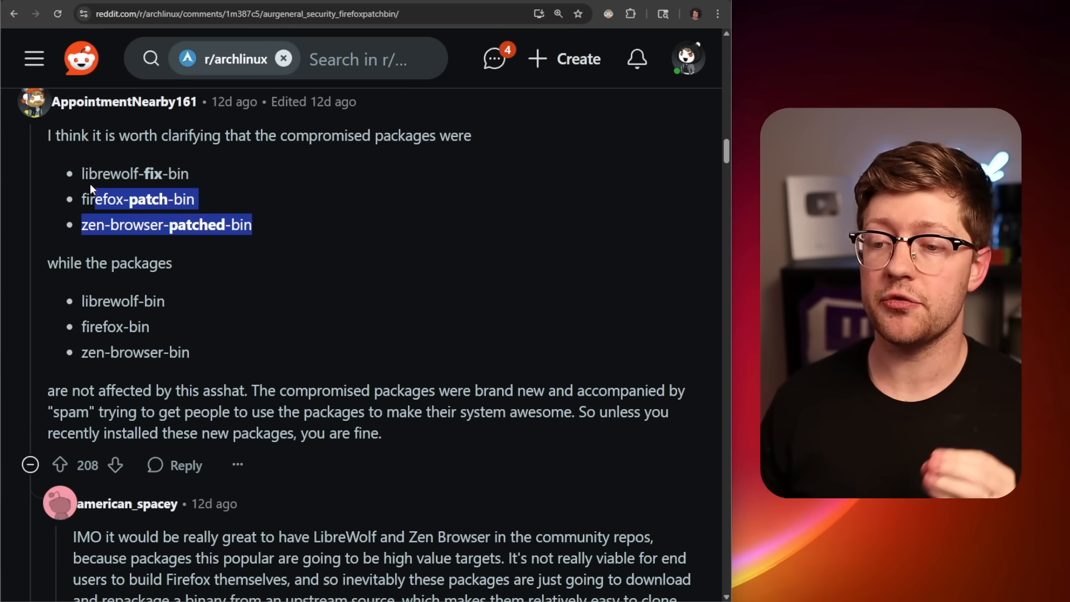
pyautogui.click(89, 180)
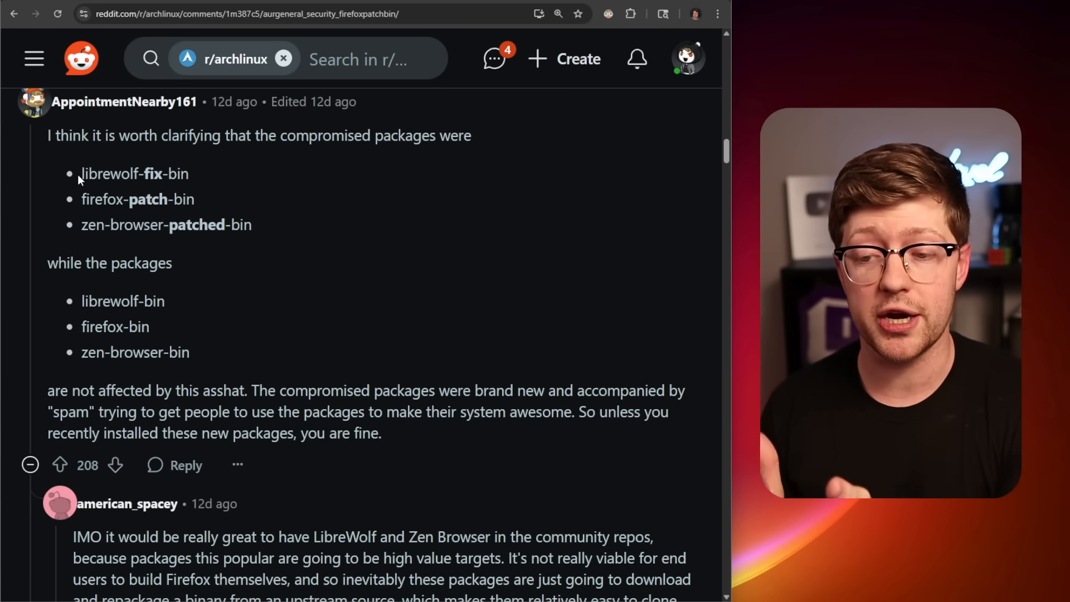
pyautogui.scroll(-3)
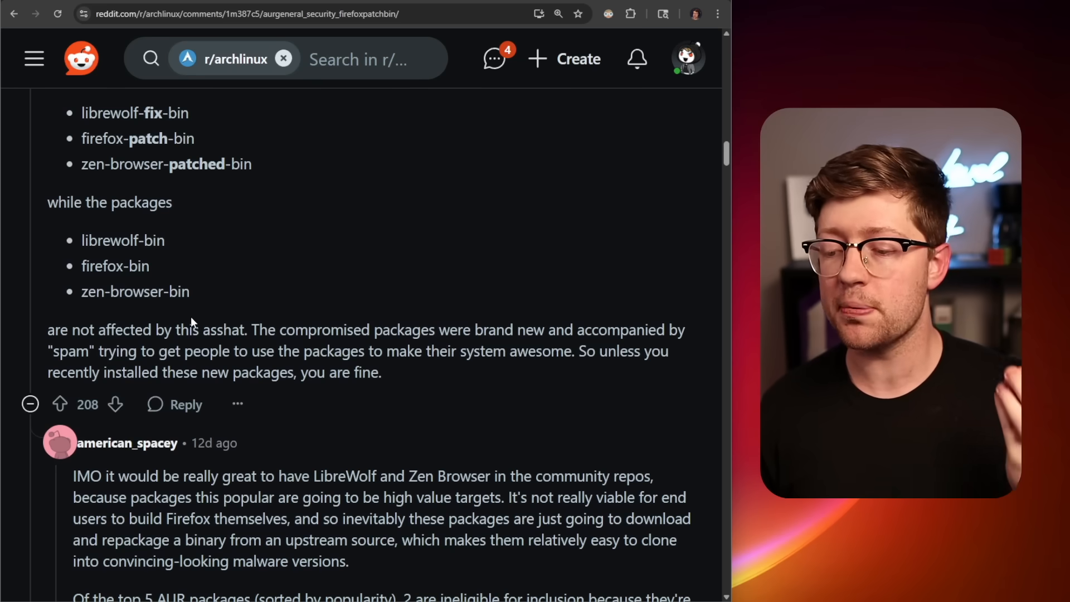
pyautogui.scroll(3)
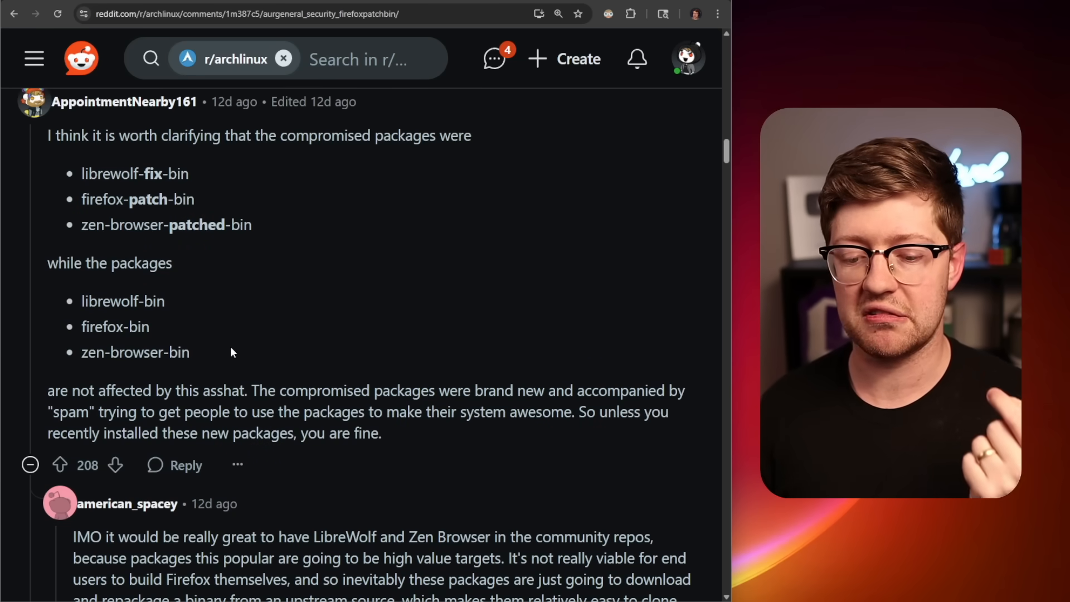
pyautogui.moveTo(225, 360)
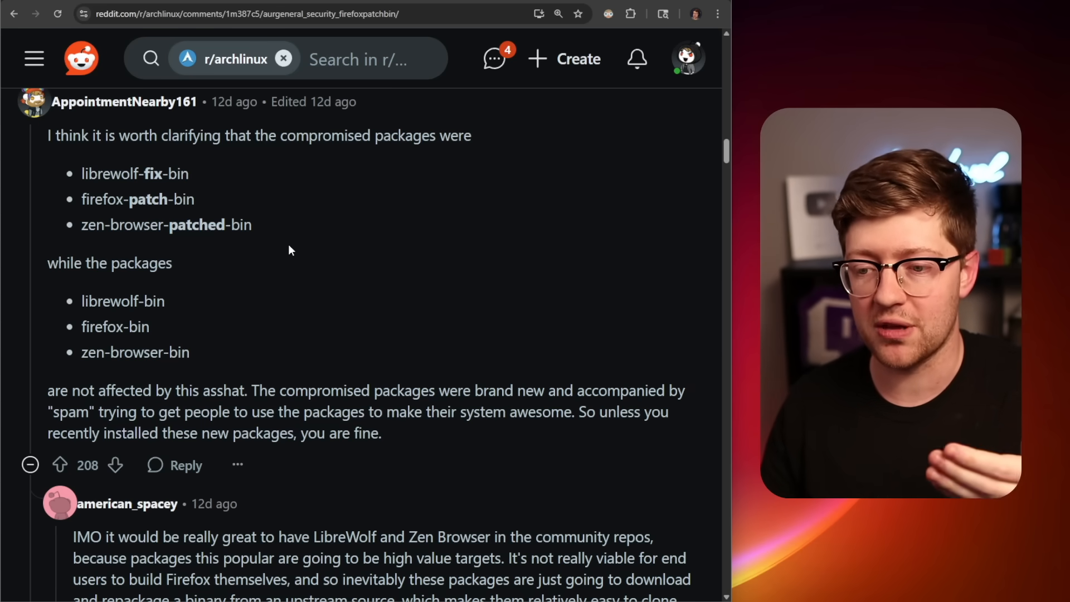
pyautogui.moveTo(7, 329)
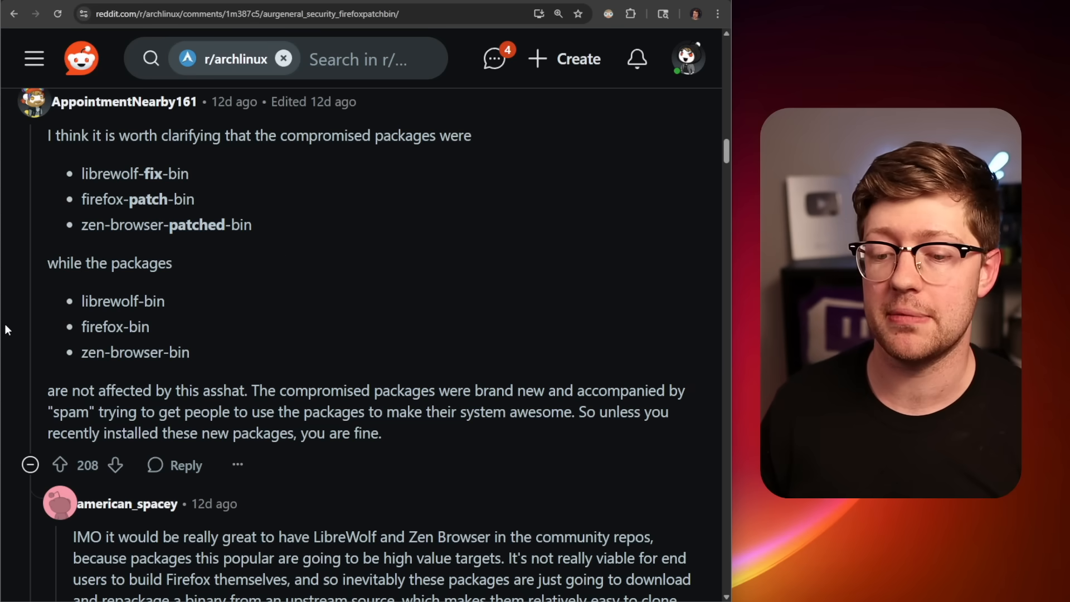